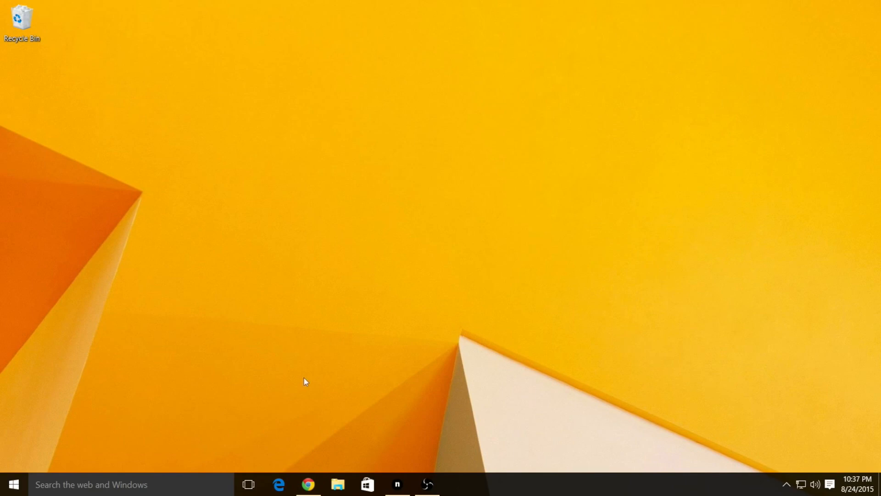
mouse_move(308, 444)
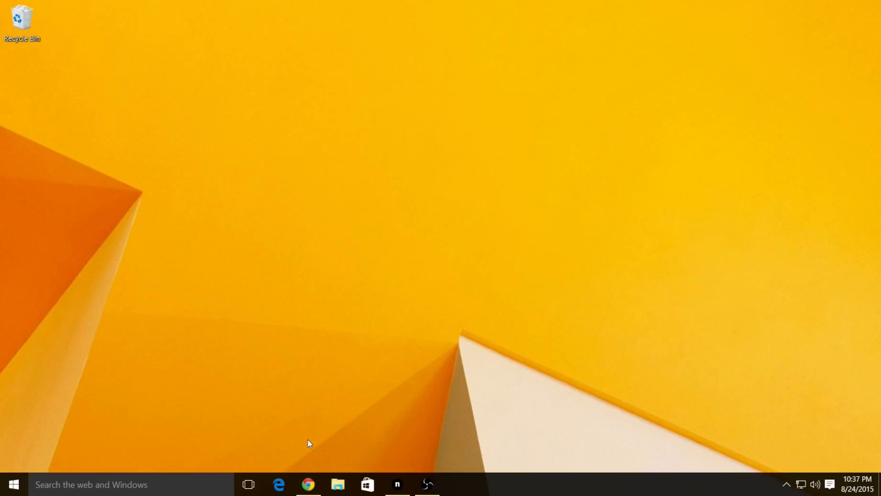
mouse_move(308, 446)
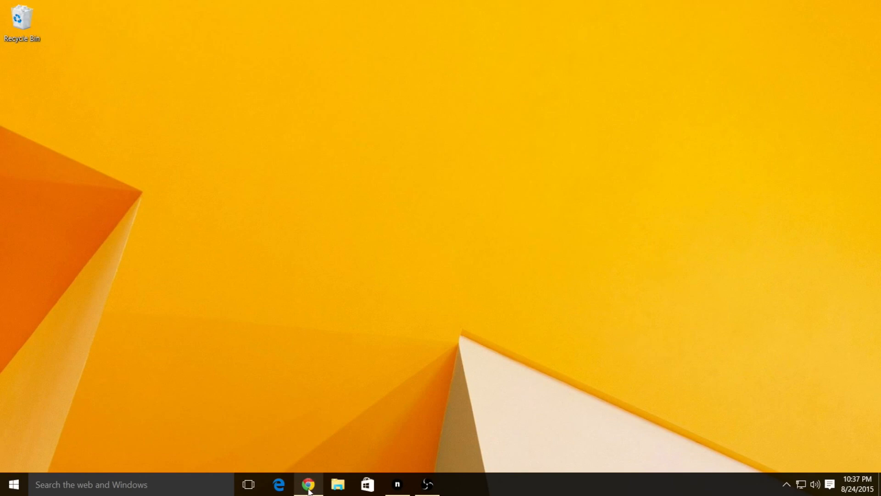
- Bring up Chrome's Media Player Codec Pack tab and scroll through its overview and file types
click(308, 484)
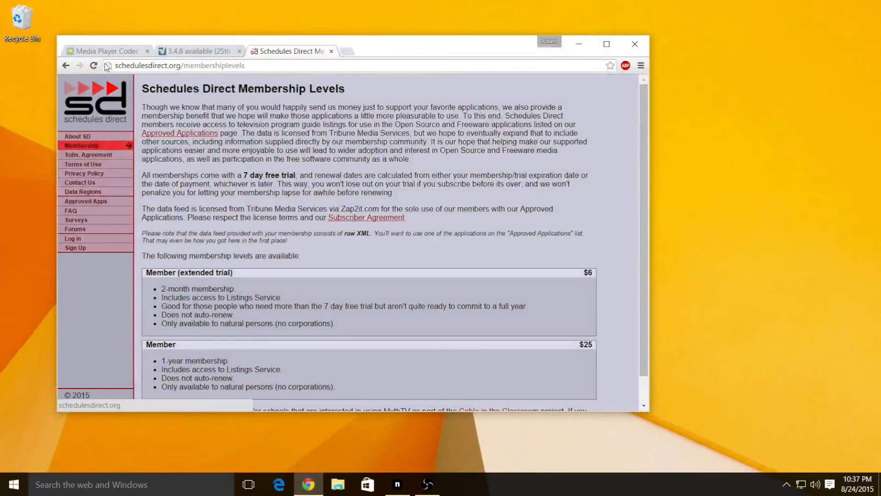
click(104, 51)
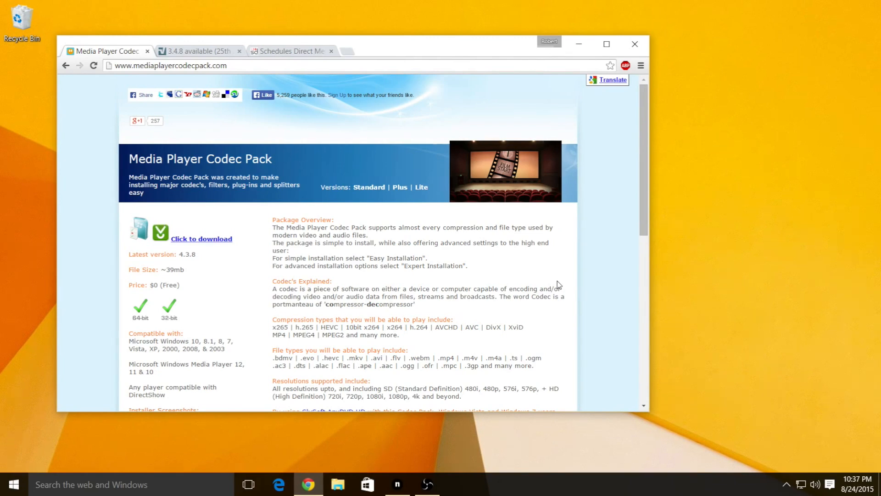
scroll(down, 3)
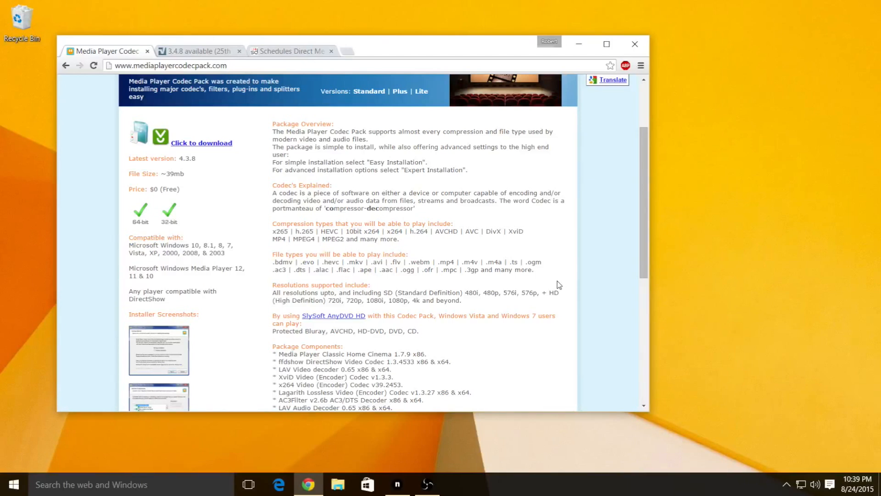
scroll(down, 3)
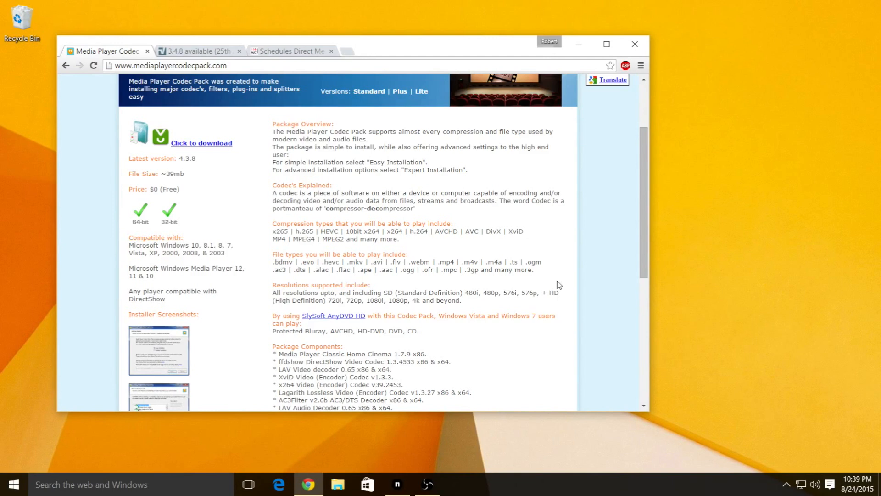
mouse_move(444, 164)
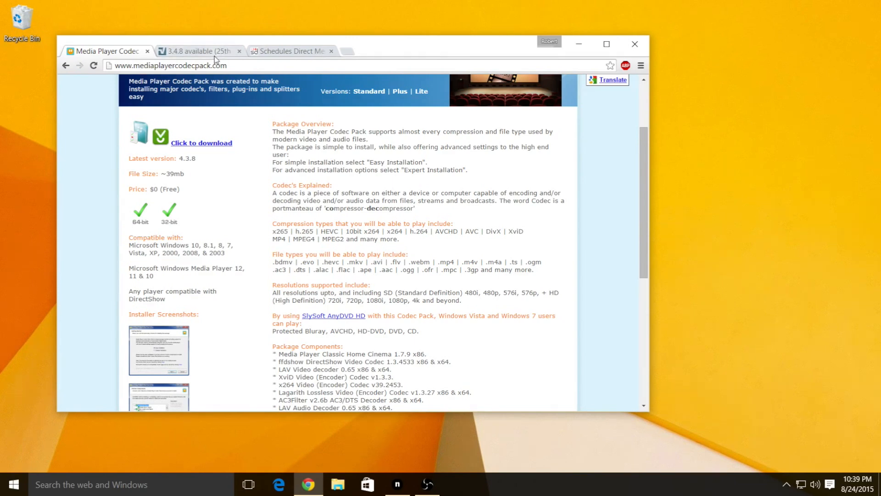
- Go from the NextPVR release announcement tab back to the nextpvr.com home page
click(197, 51)
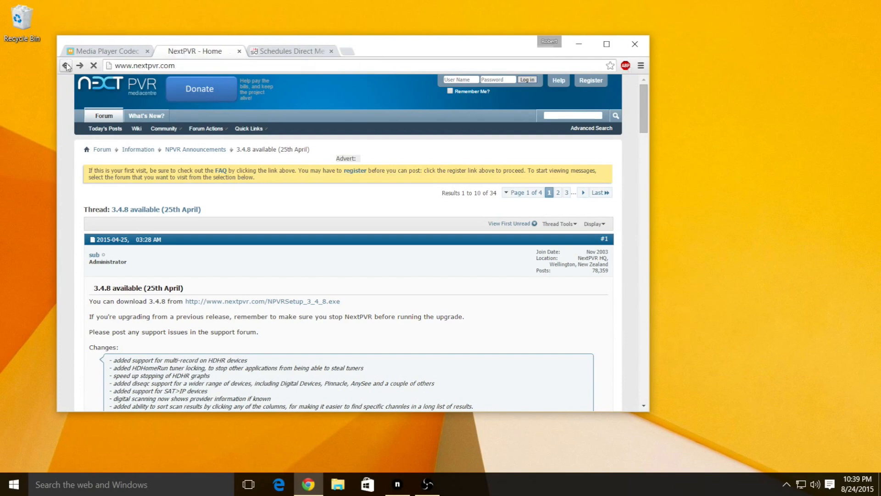
click(66, 65)
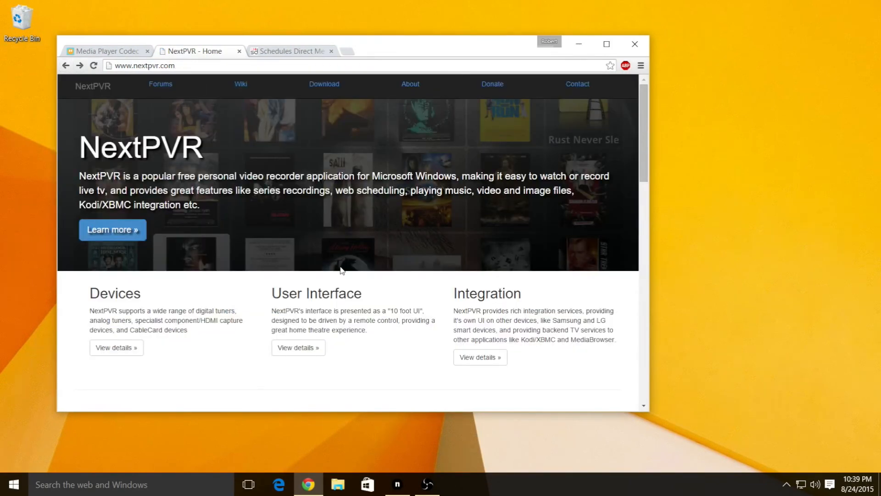
mouse_move(324, 83)
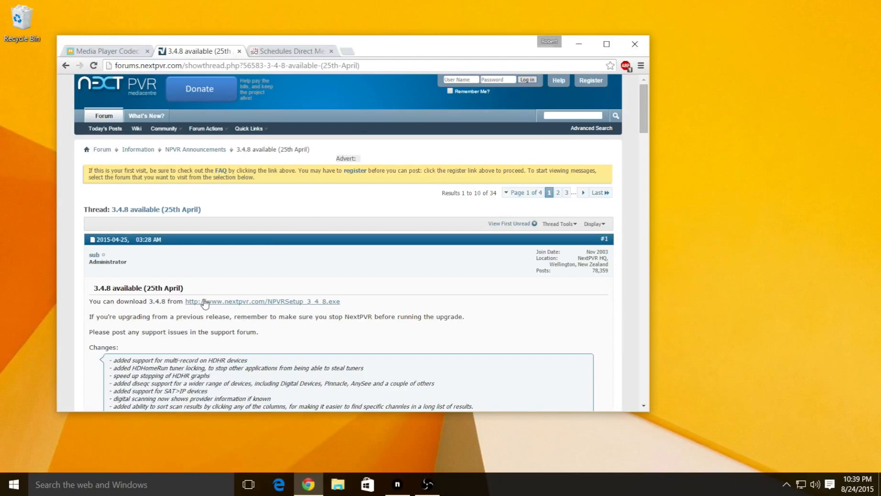
mouse_move(270, 304)
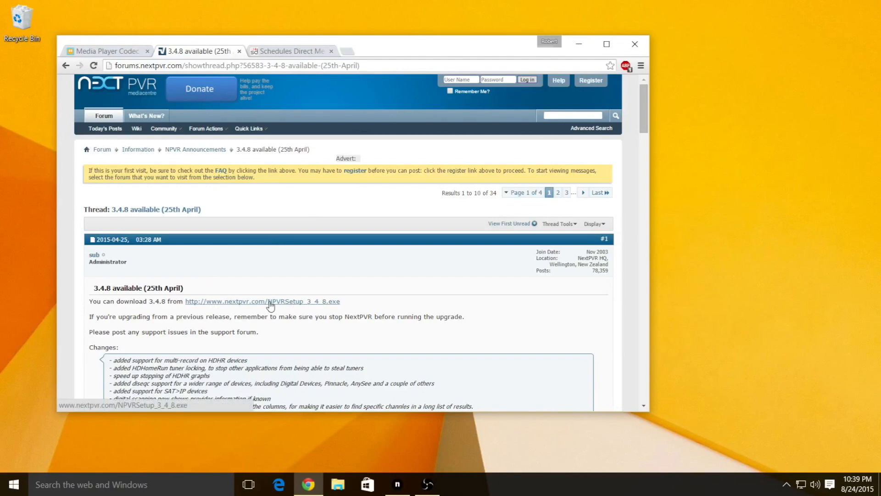
mouse_move(251, 307)
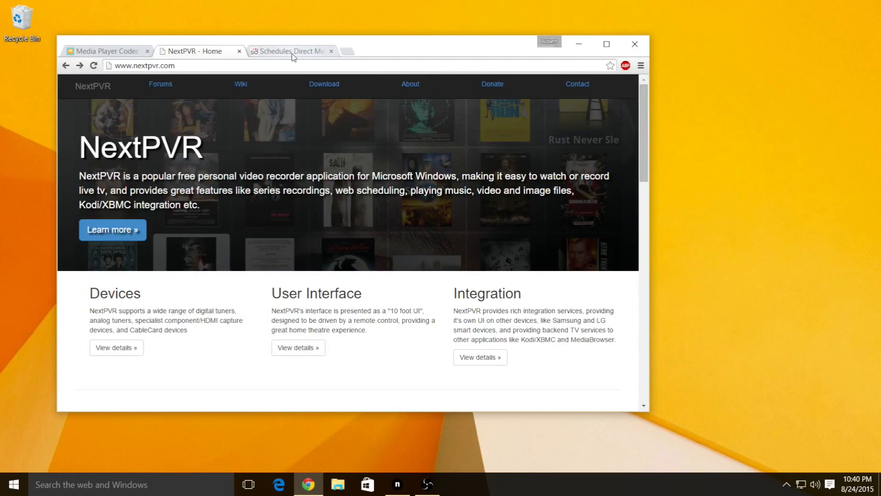
- Go from the Schedules Direct membership tab to its welcome page
click(288, 51)
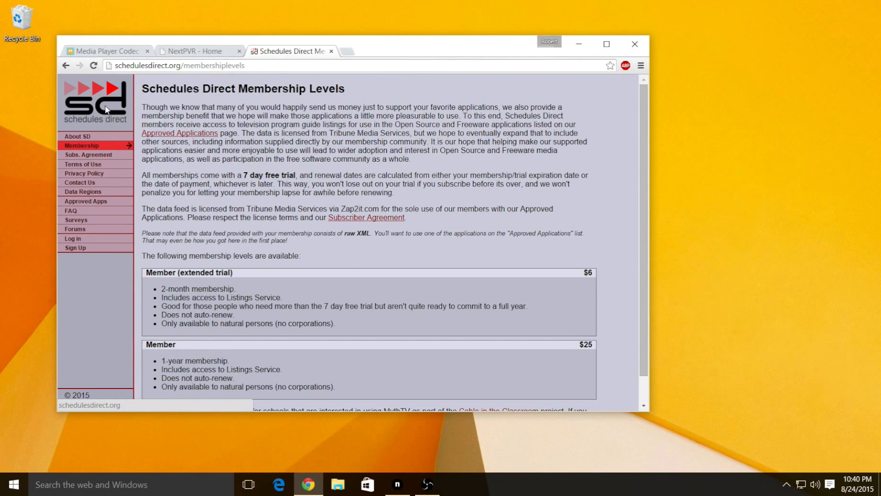
click(94, 101)
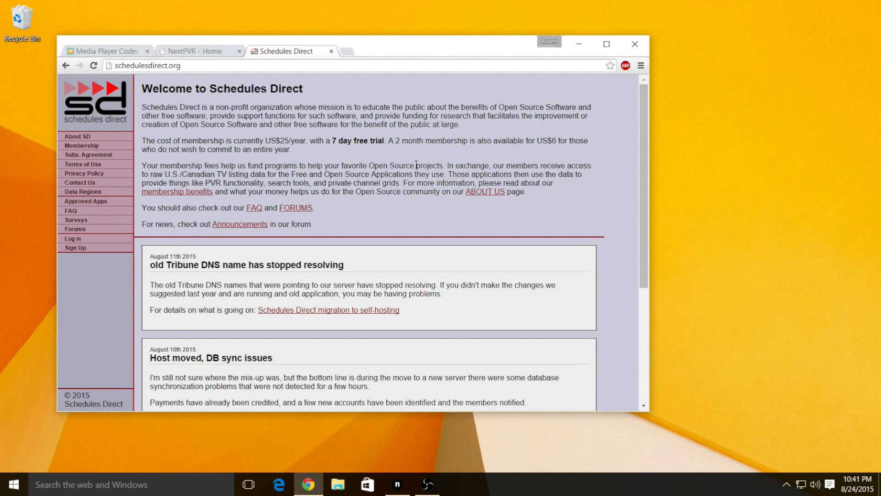
mouse_move(288, 86)
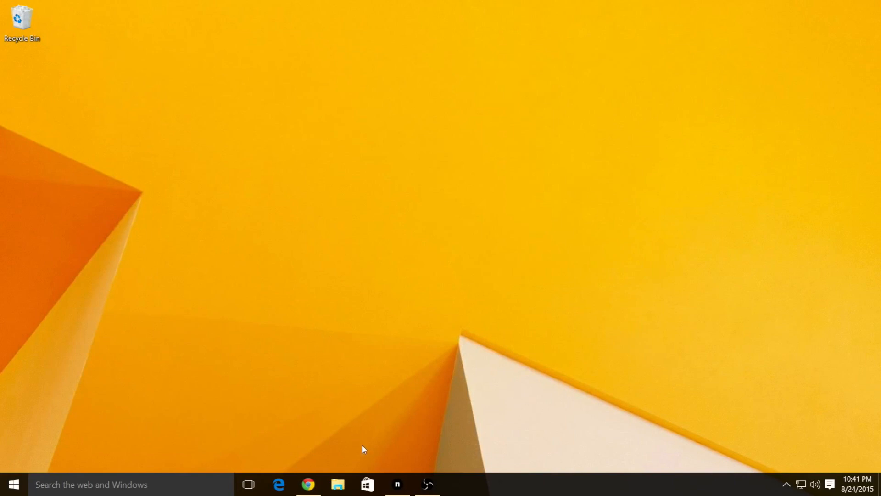
- Open NextPVR Settings on the Devices page and inspect the first and second ATSC tuners
click(397, 484)
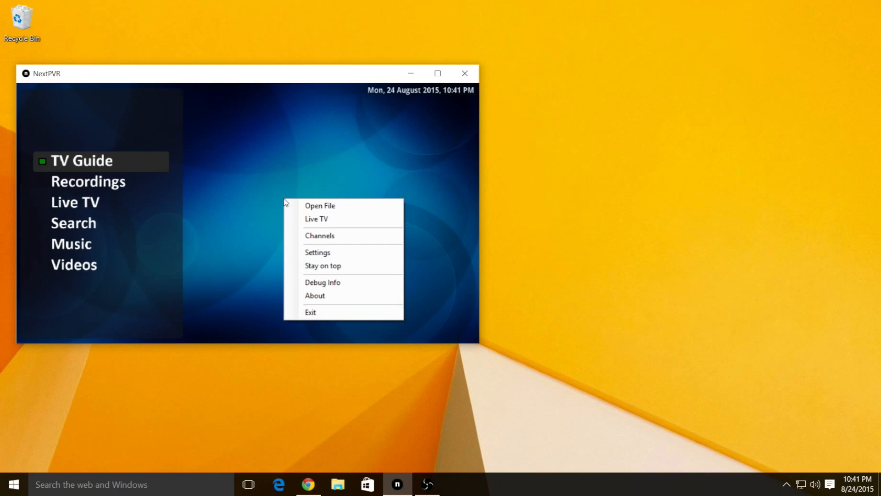
click(318, 252)
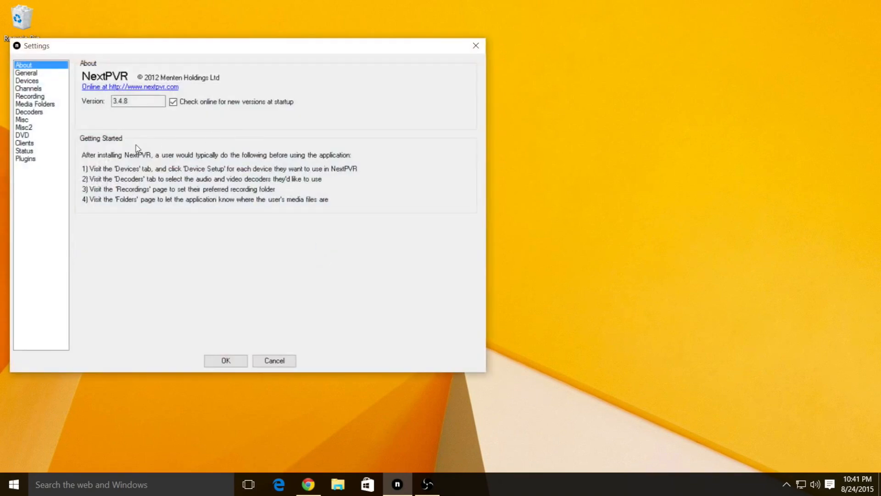
click(25, 72)
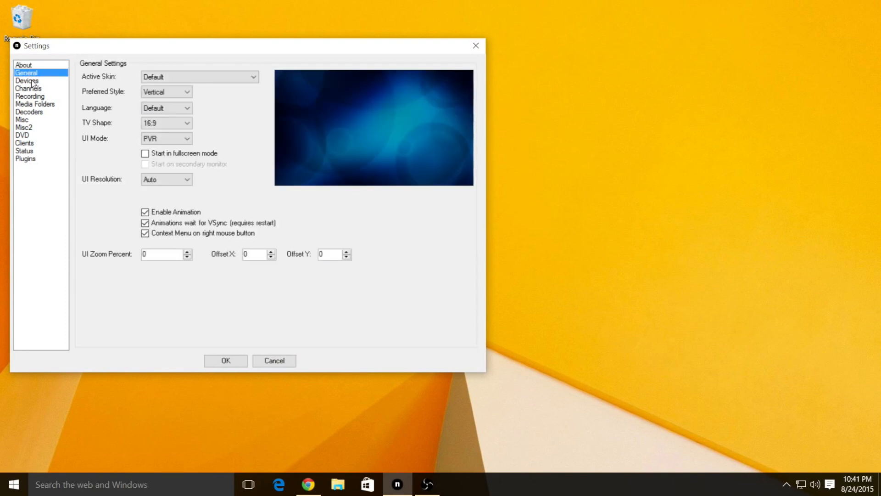
click(27, 80)
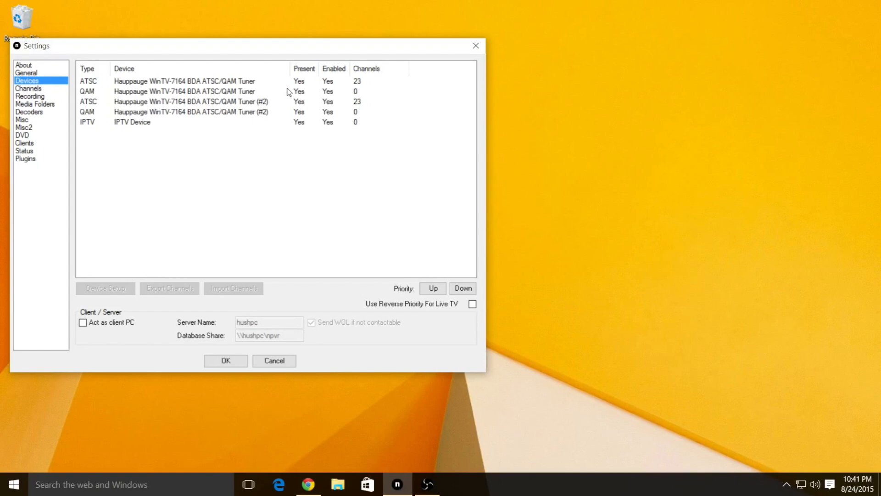
click(186, 81)
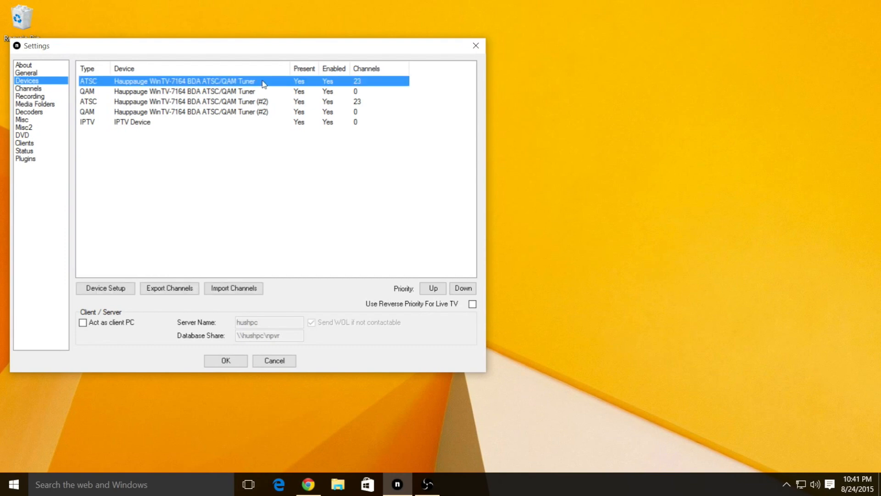
click(186, 102)
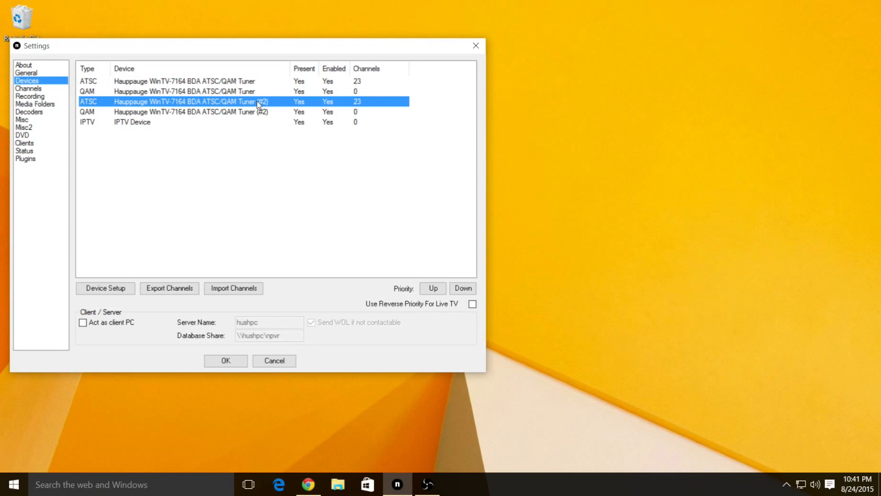
mouse_move(249, 92)
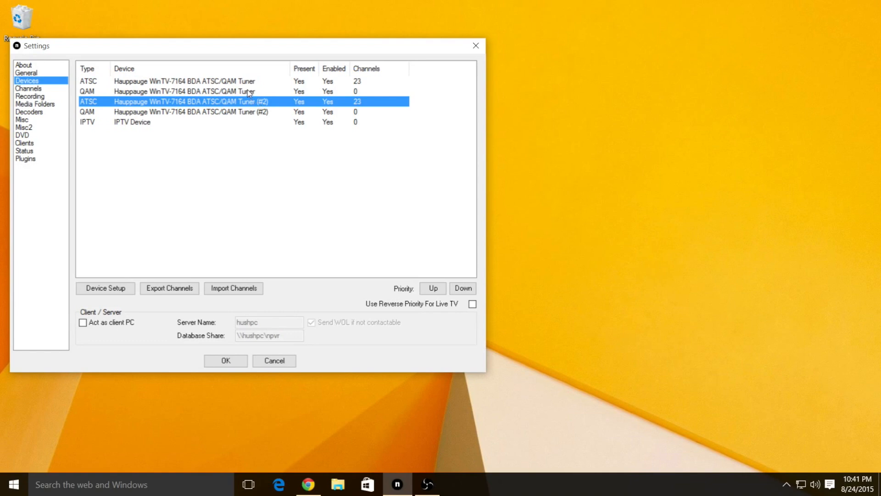
click(182, 80)
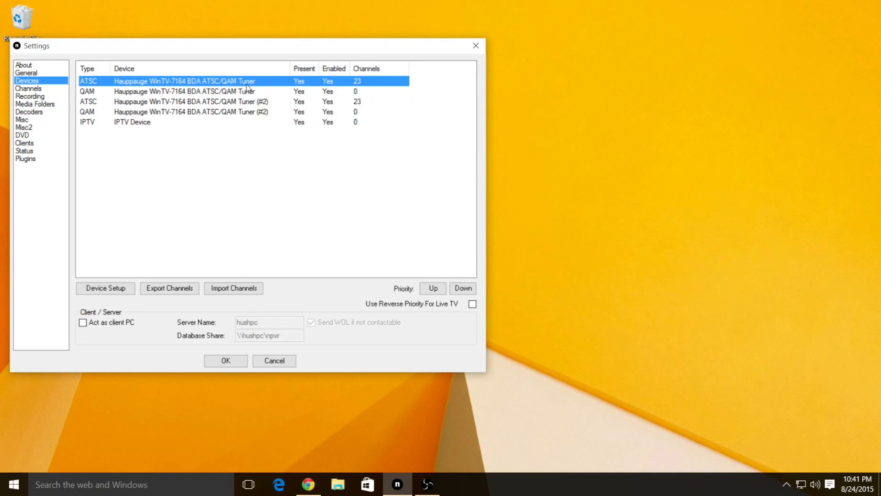
mouse_move(127, 277)
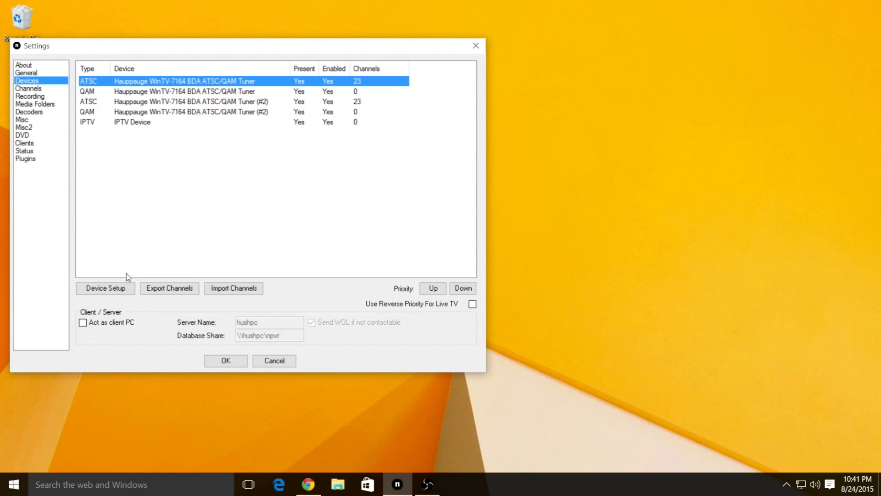
click(104, 288)
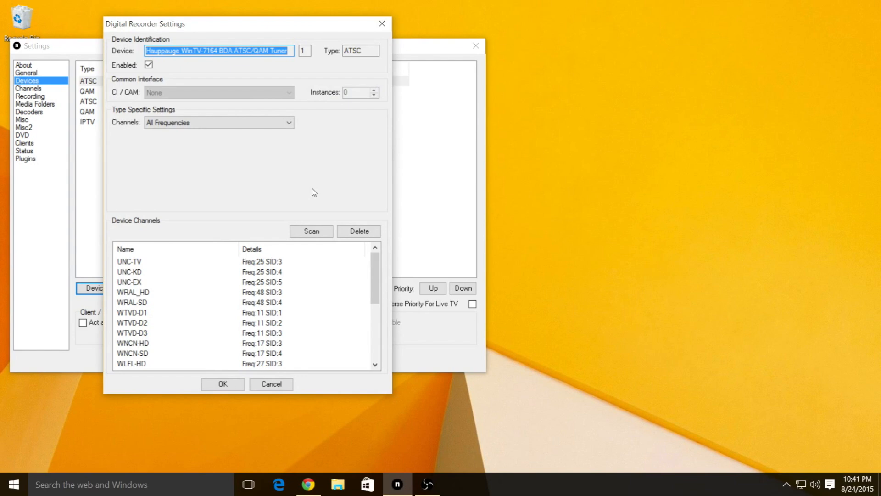
mouse_move(284, 82)
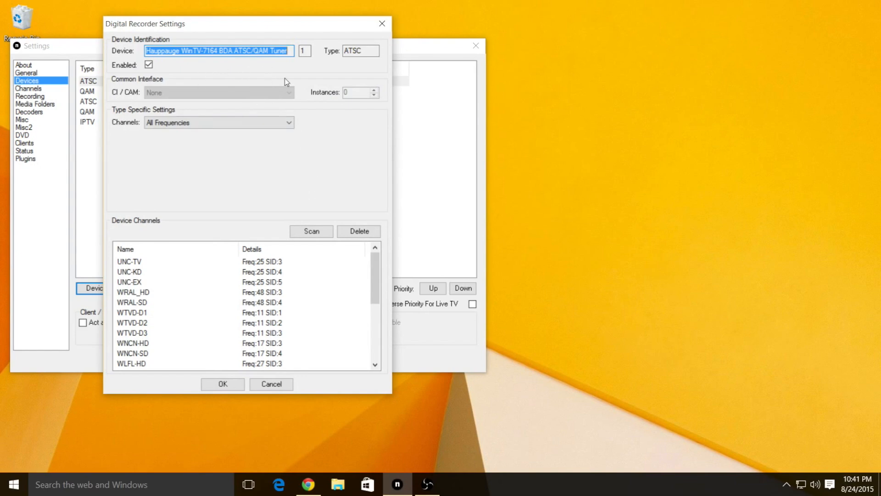
mouse_move(213, 80)
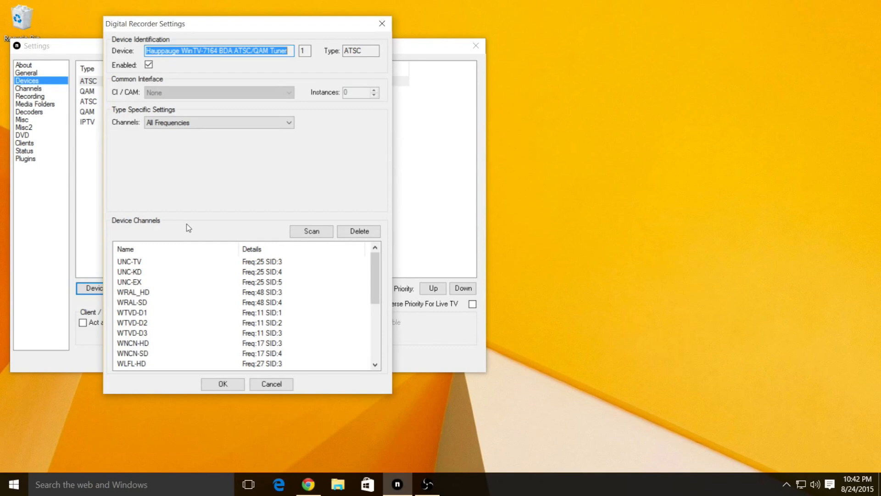
mouse_move(238, 325)
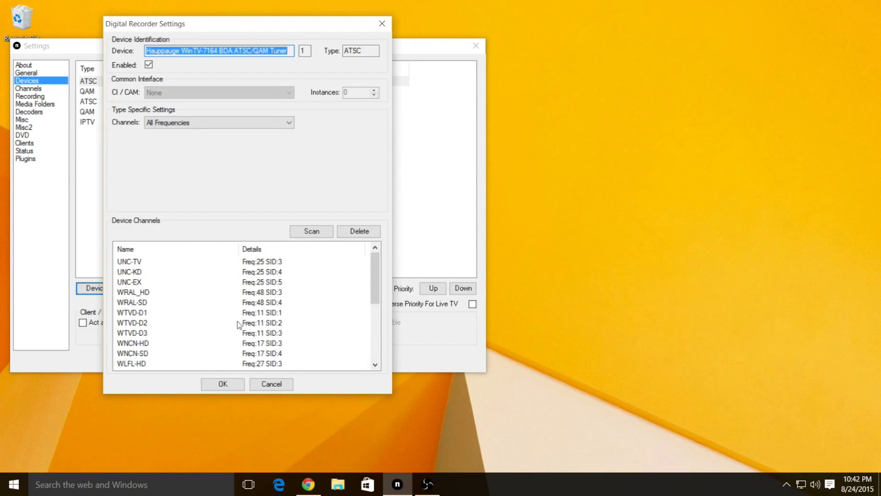
click(271, 383)
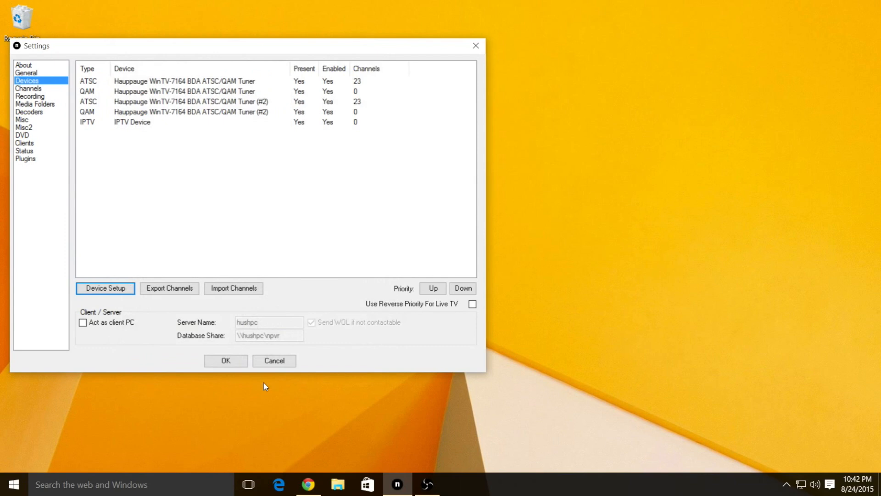
- Select the second Hauppauge tuner's ATSC entry, which has 23 channels
click(185, 102)
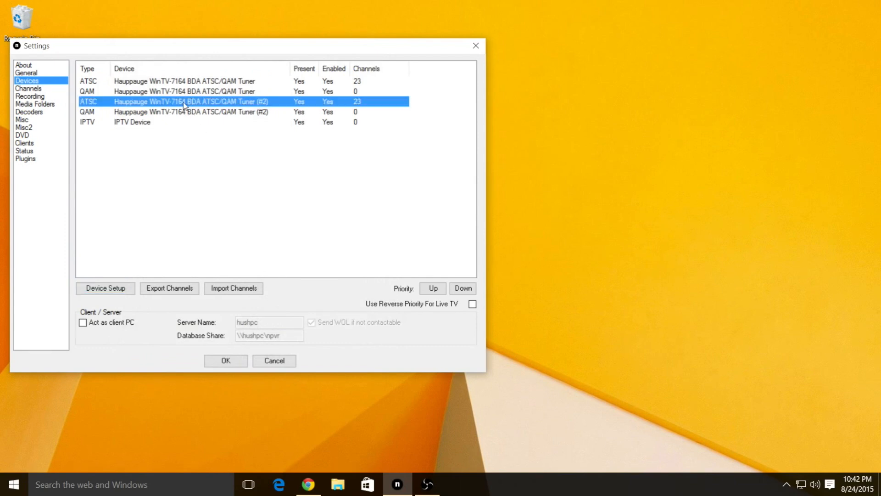
mouse_move(201, 198)
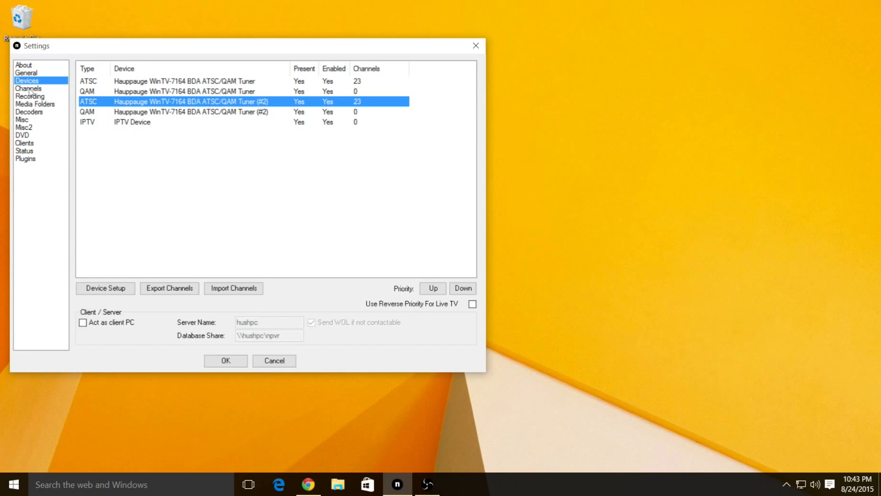
- Open the Channels settings and view UNC-TV 4.1's details with its WUNCDT mapping
click(27, 88)
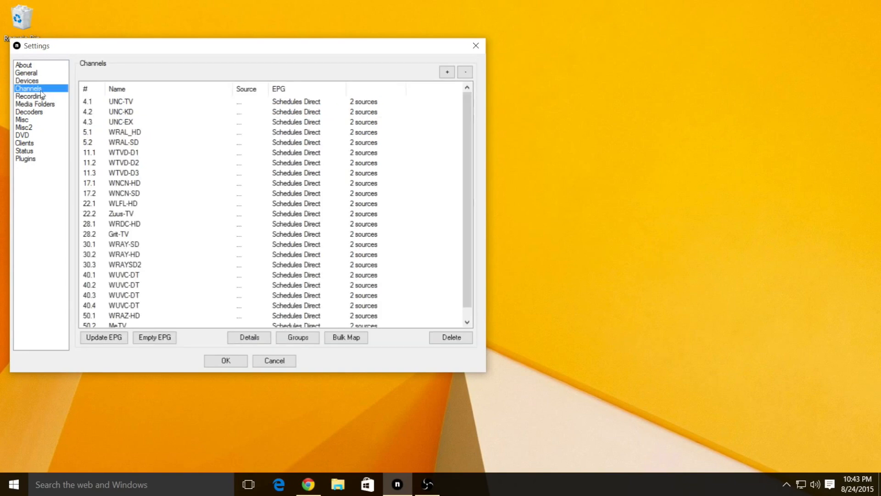
mouse_move(157, 139)
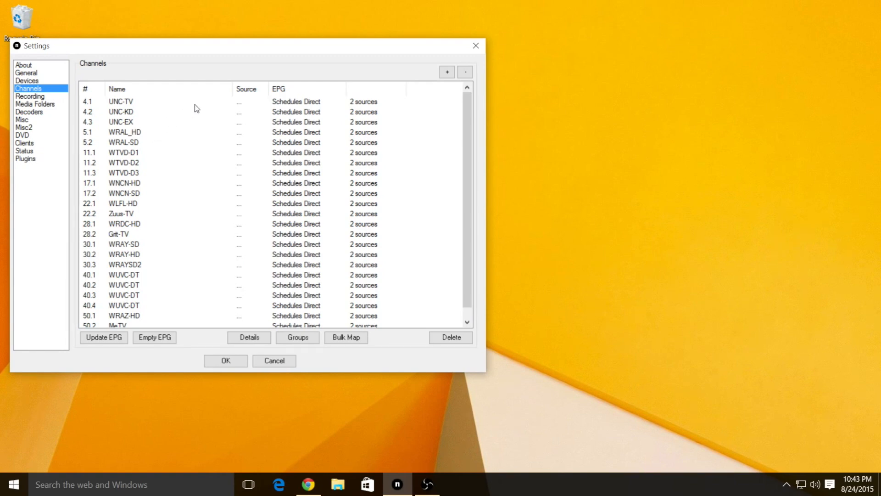
mouse_move(208, 255)
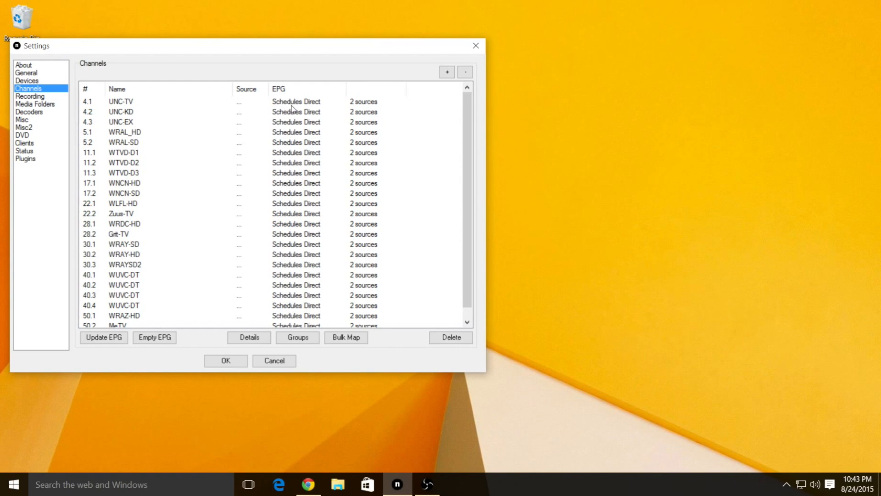
mouse_move(162, 107)
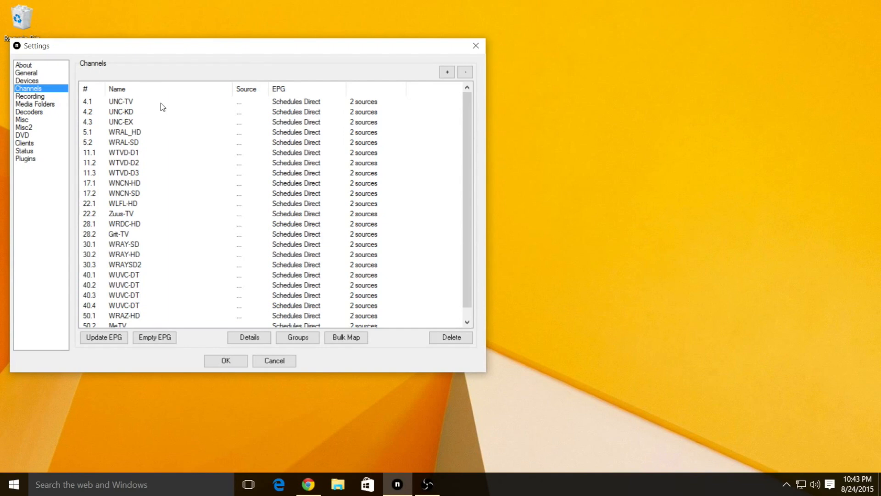
click(249, 338)
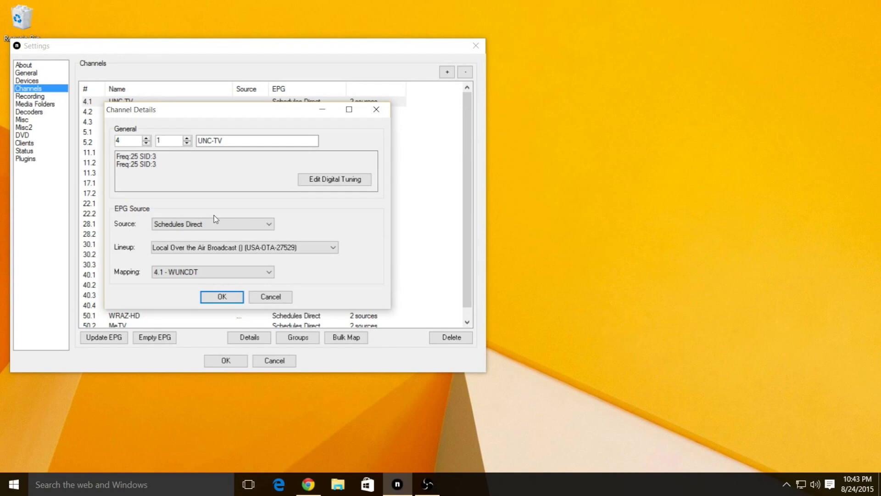
click(212, 224)
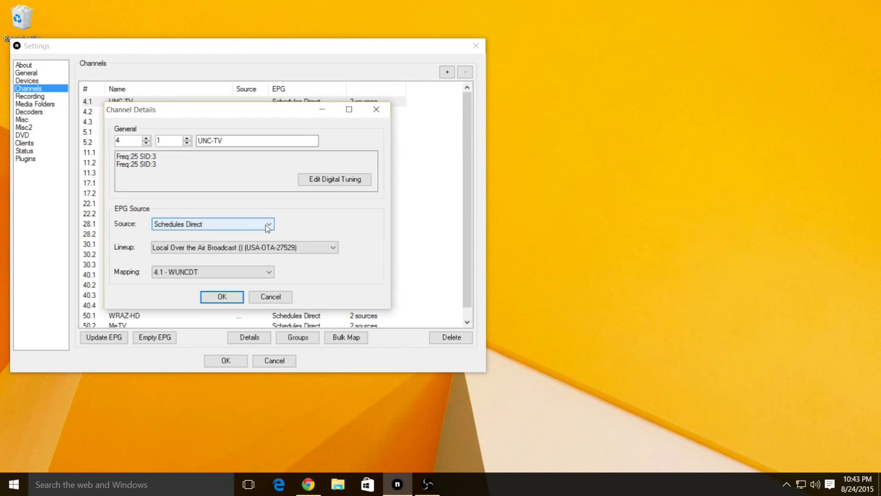
click(268, 224)
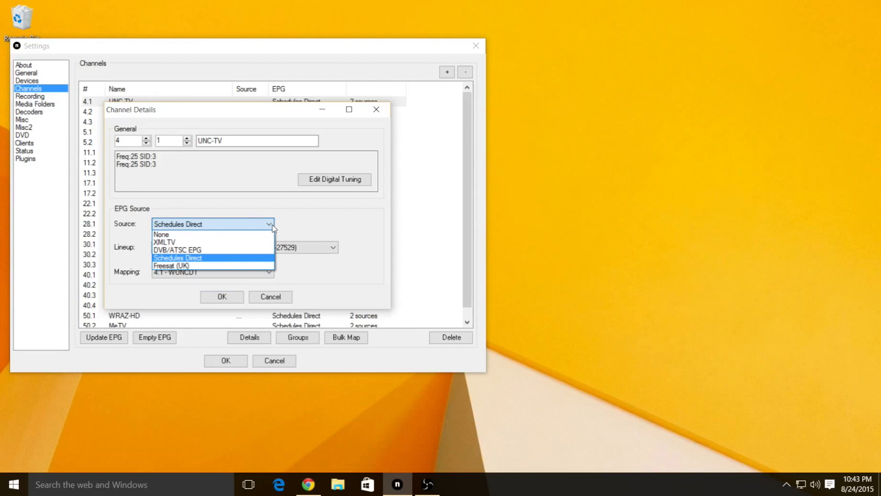
mouse_move(253, 249)
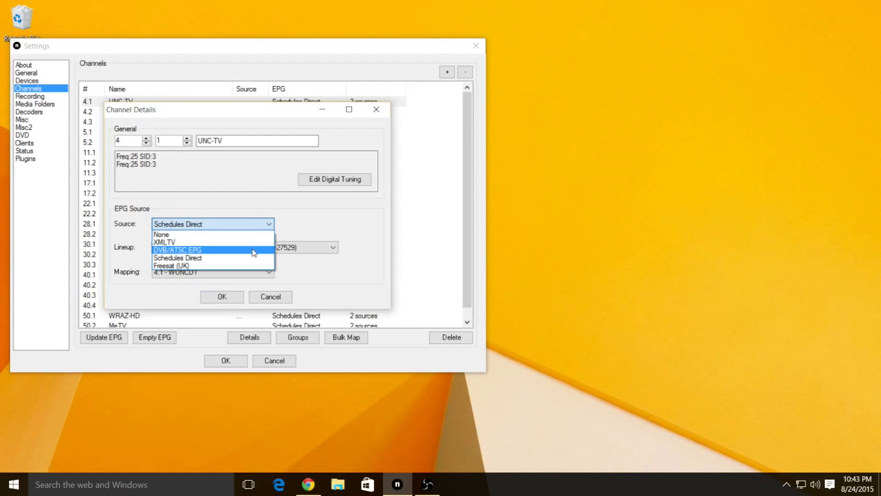
mouse_move(251, 258)
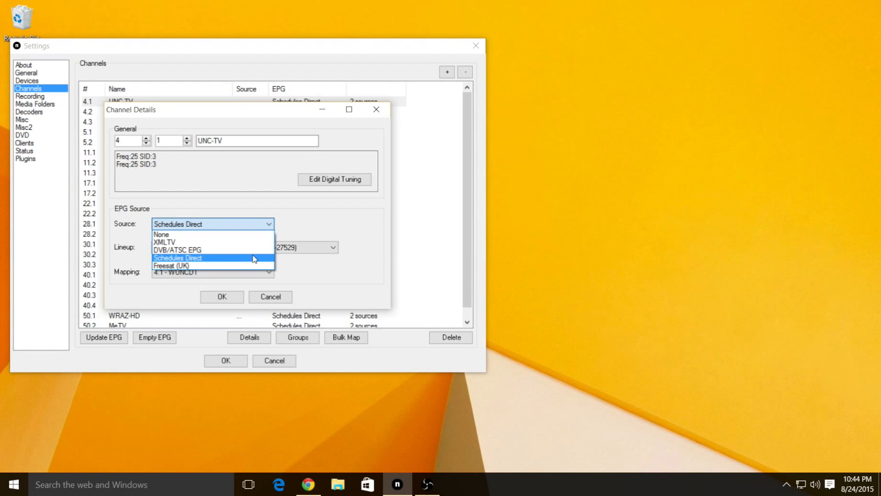
click(178, 258)
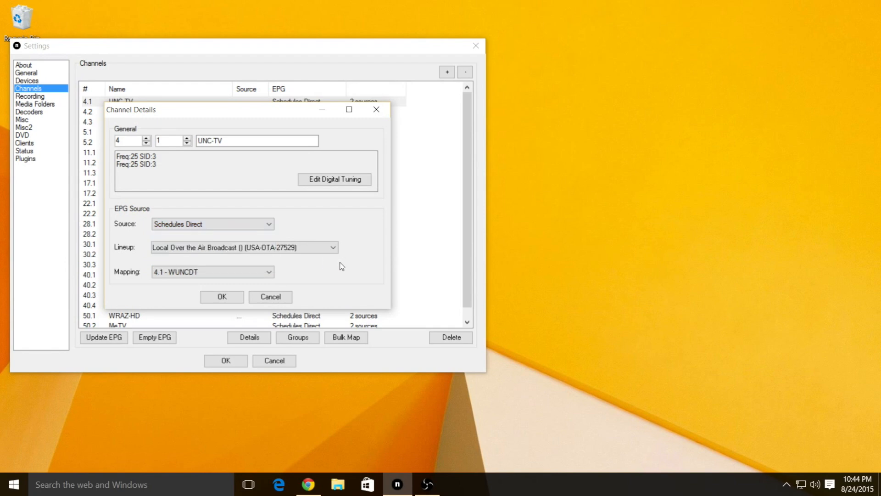
click(331, 247)
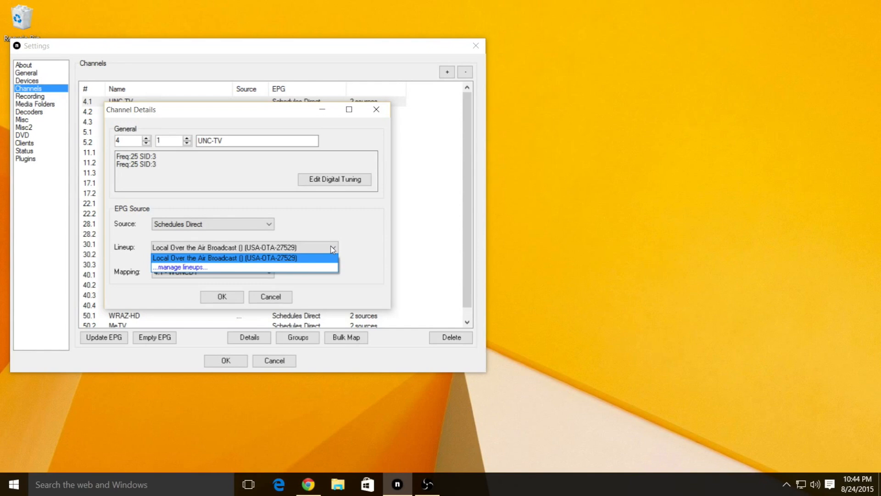
mouse_move(268, 268)
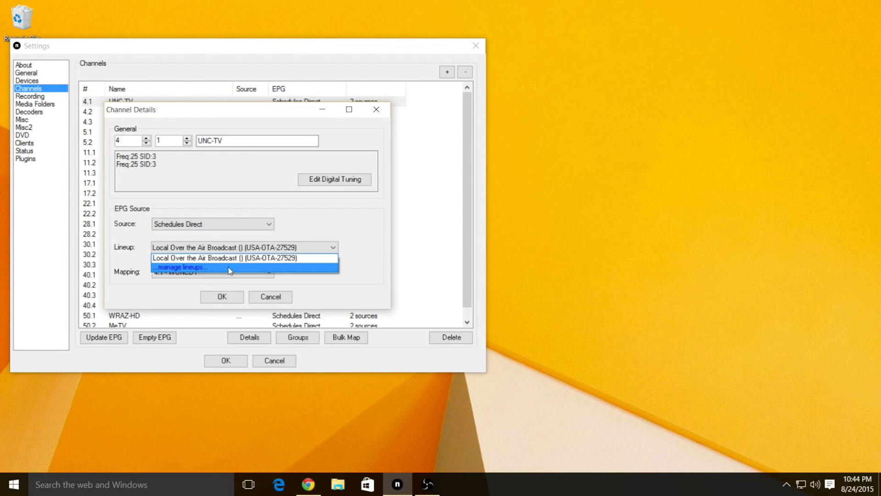
mouse_move(355, 268)
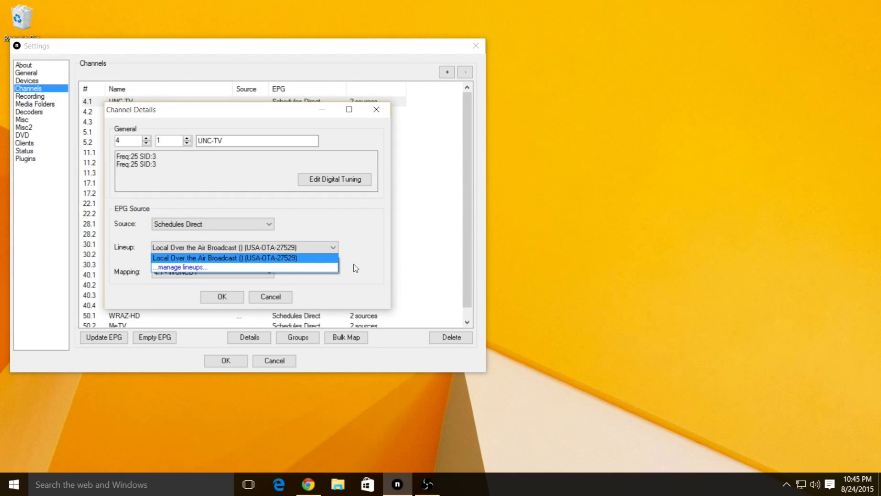
click(243, 258)
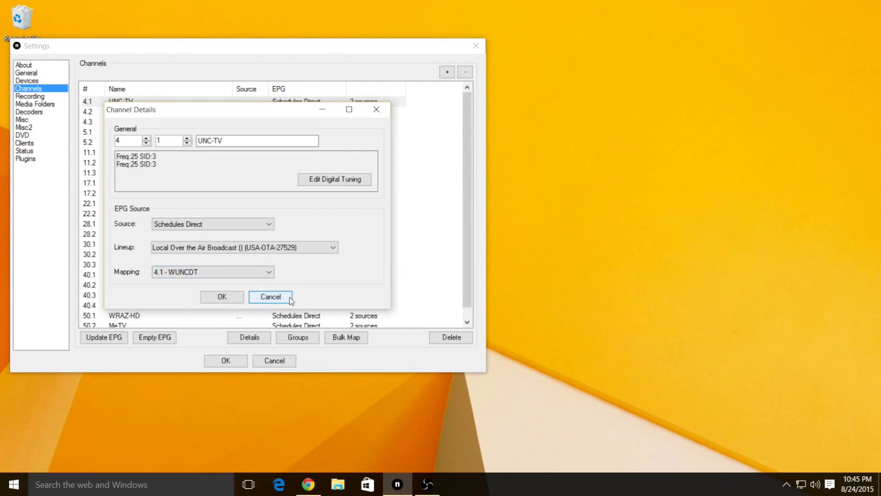
click(270, 296)
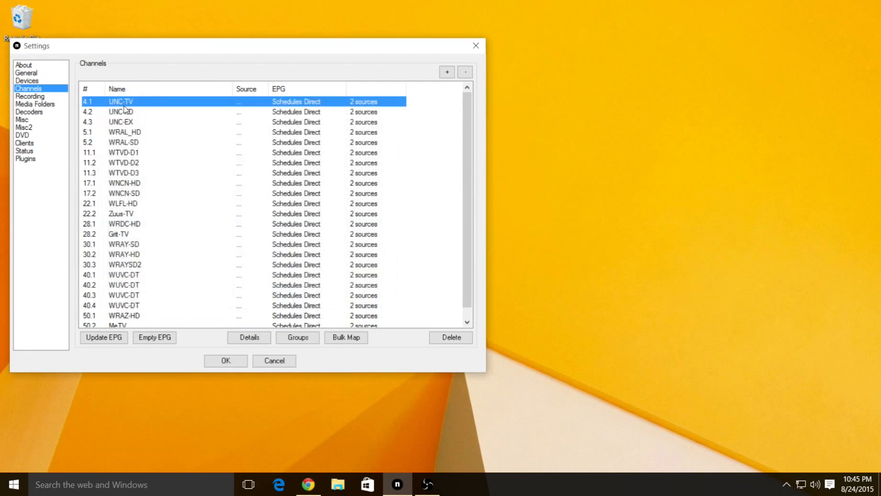
click(248, 337)
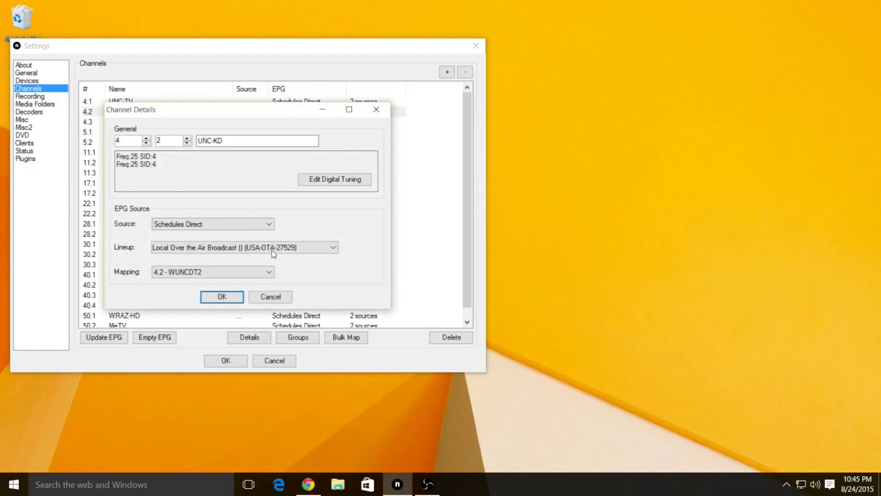
click(213, 223)
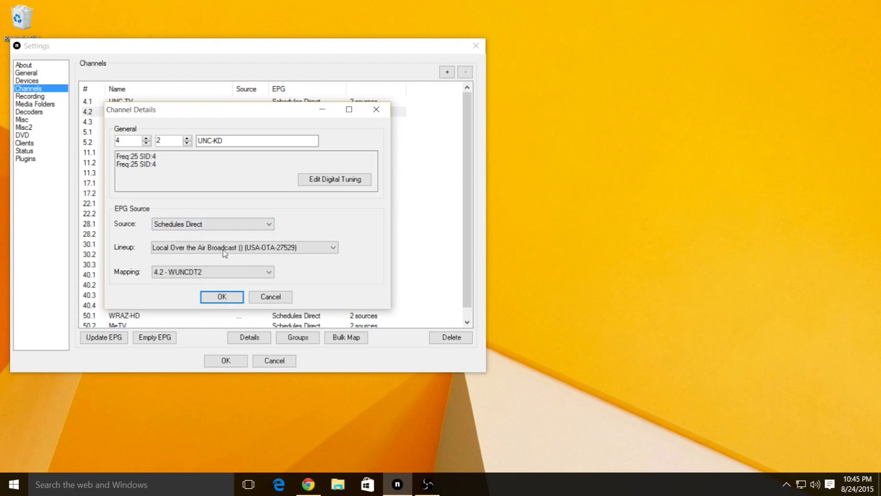
click(212, 271)
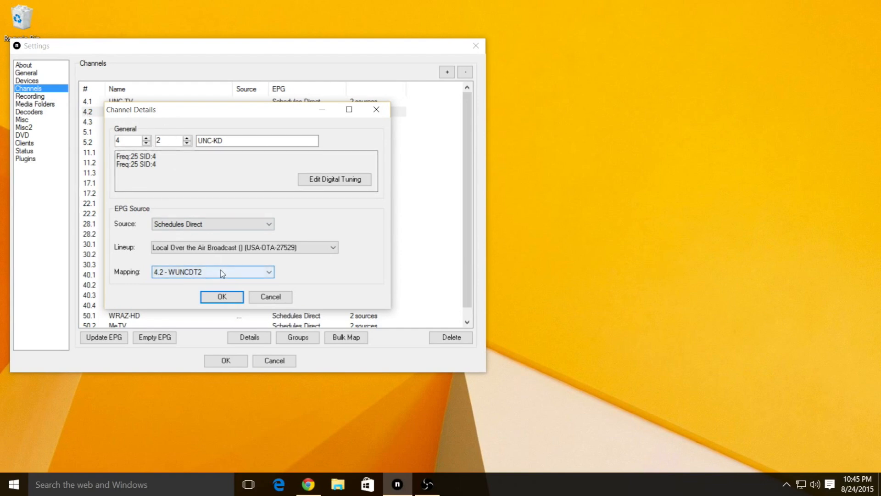
click(268, 273)
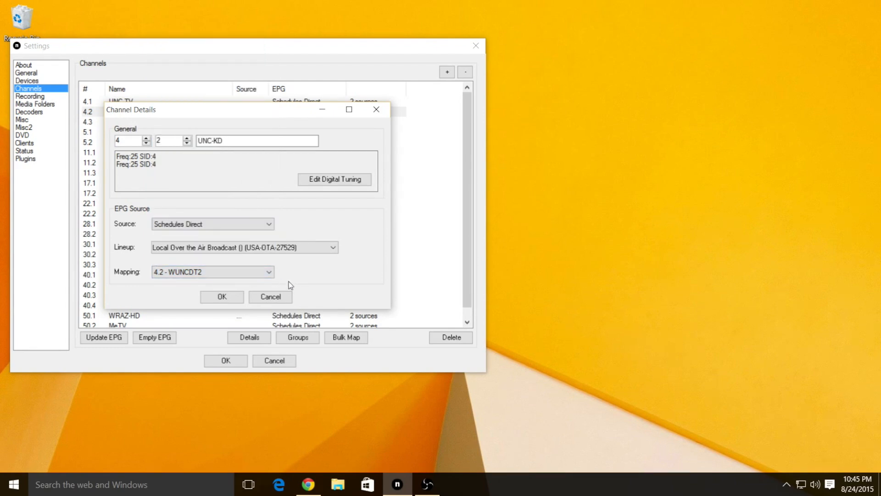
click(221, 296)
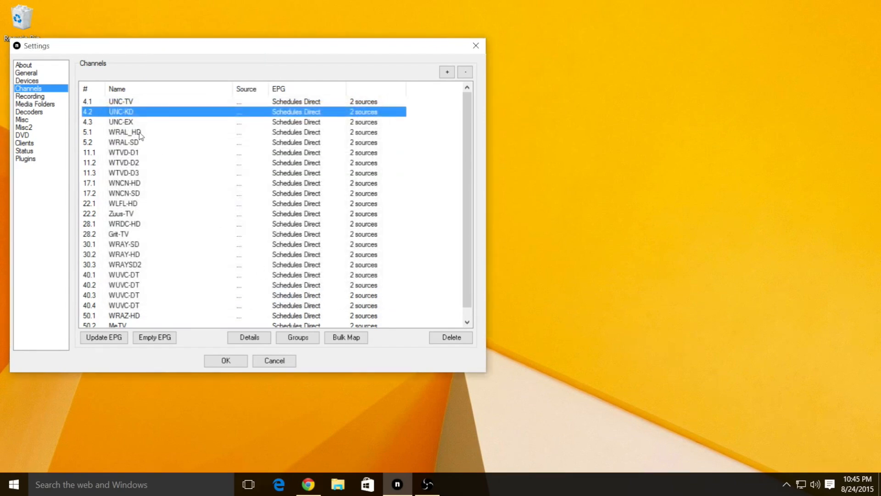
click(124, 132)
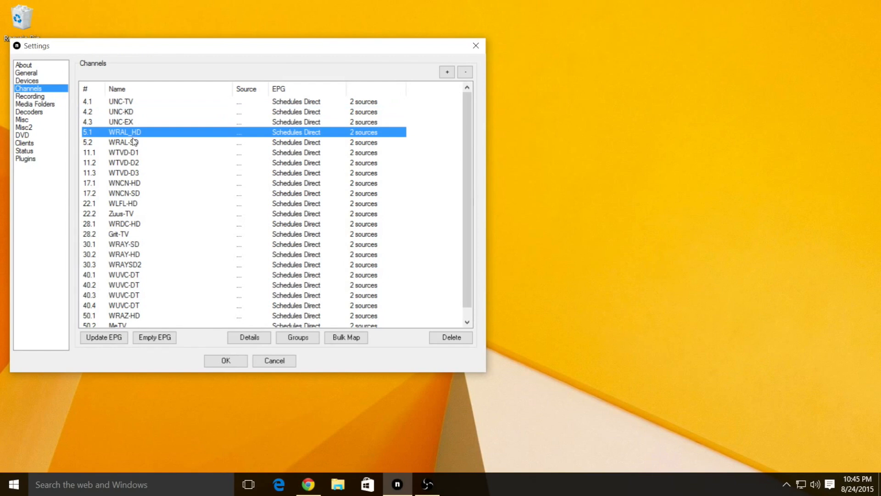
click(123, 142)
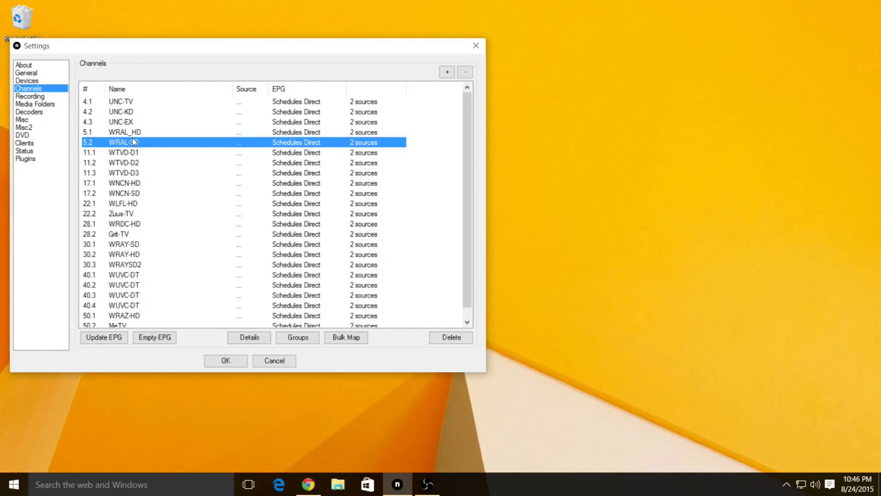
mouse_move(141, 122)
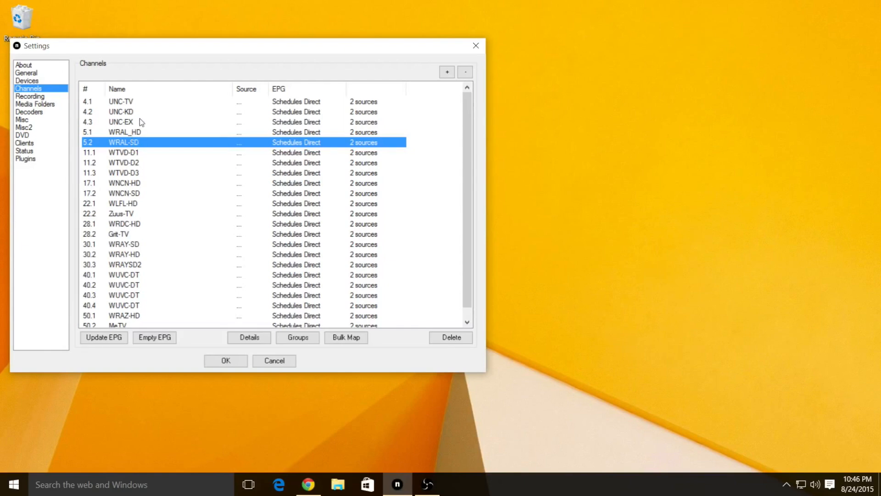
click(120, 102)
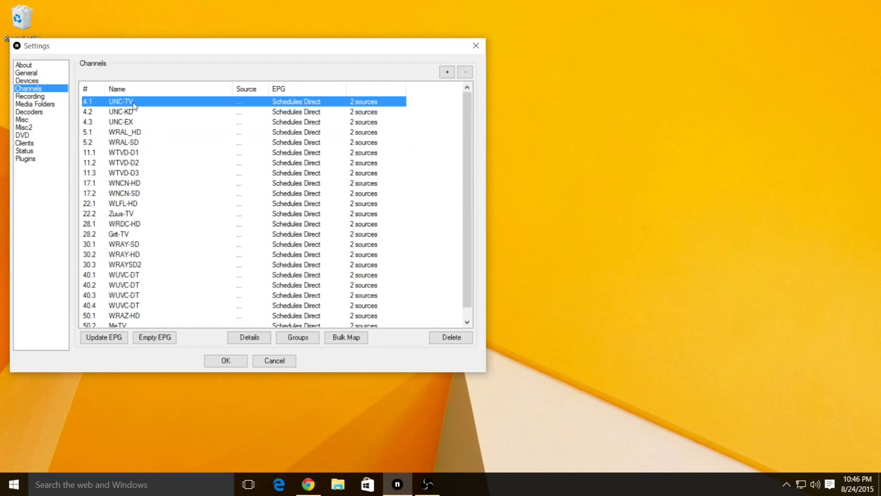
mouse_move(584, 127)
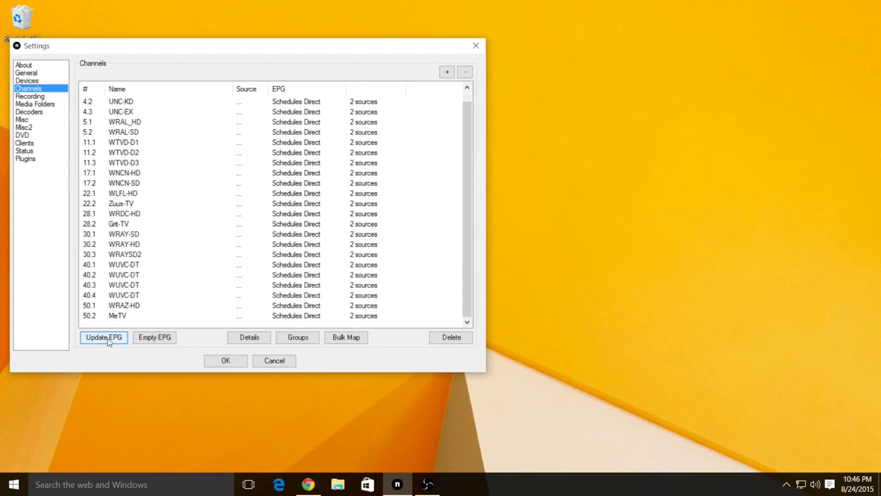
mouse_move(114, 343)
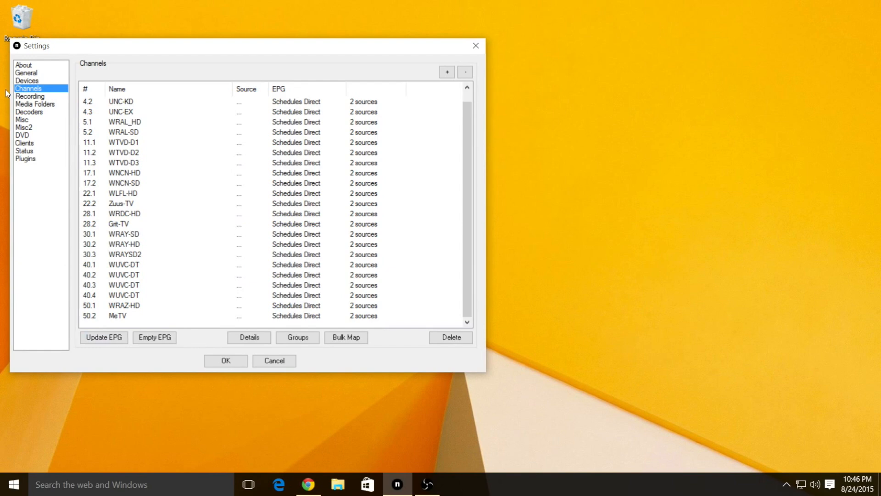
- Show the Recording settings with the C:\Users\Public\Videos\NPVR\ default folder
click(30, 95)
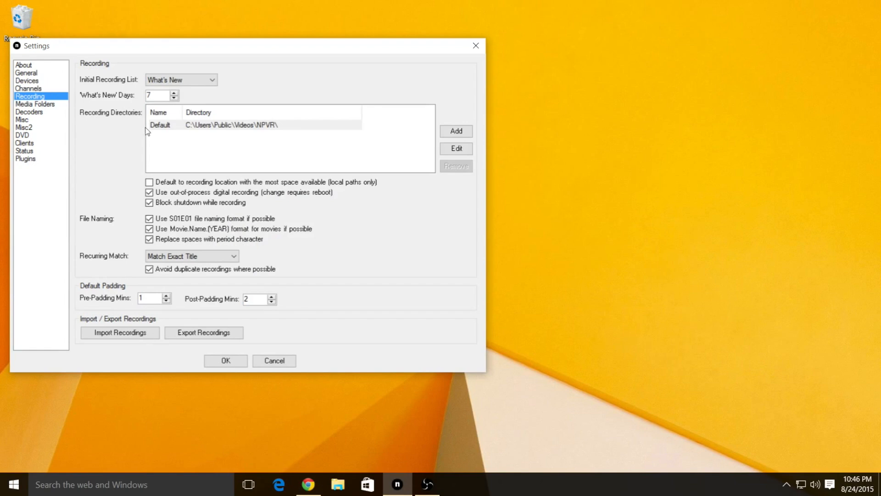
mouse_move(218, 132)
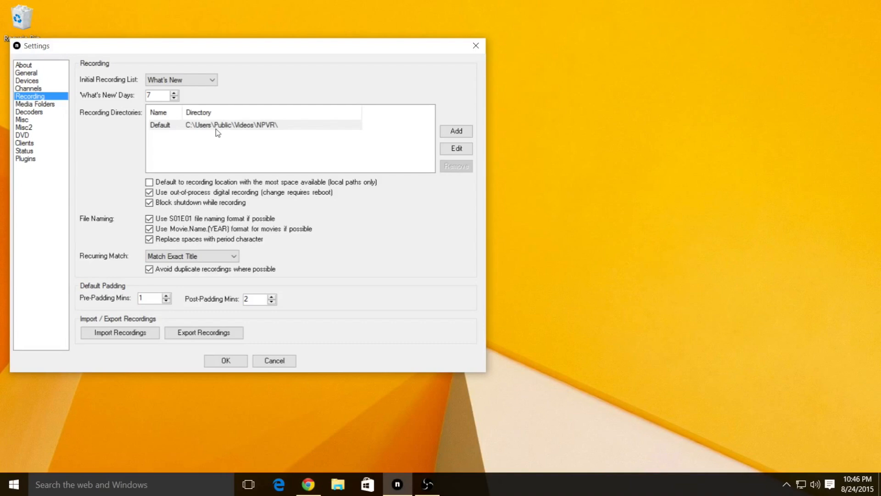
mouse_move(170, 132)
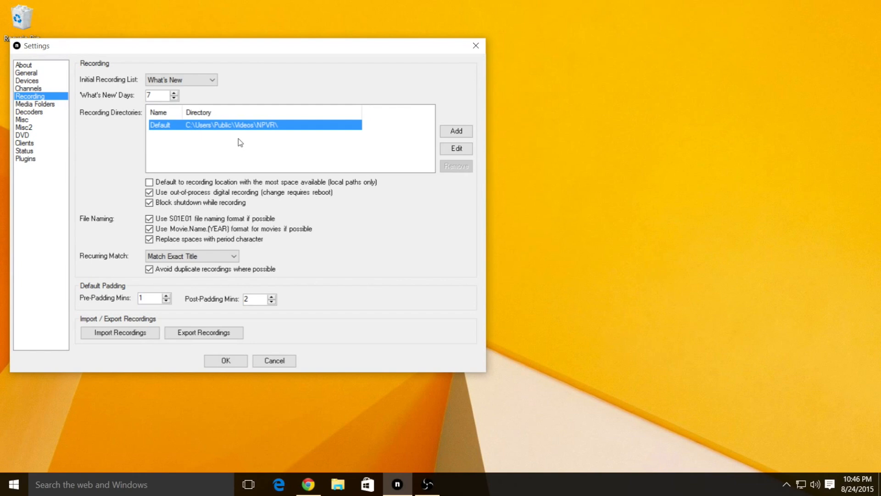
mouse_move(161, 163)
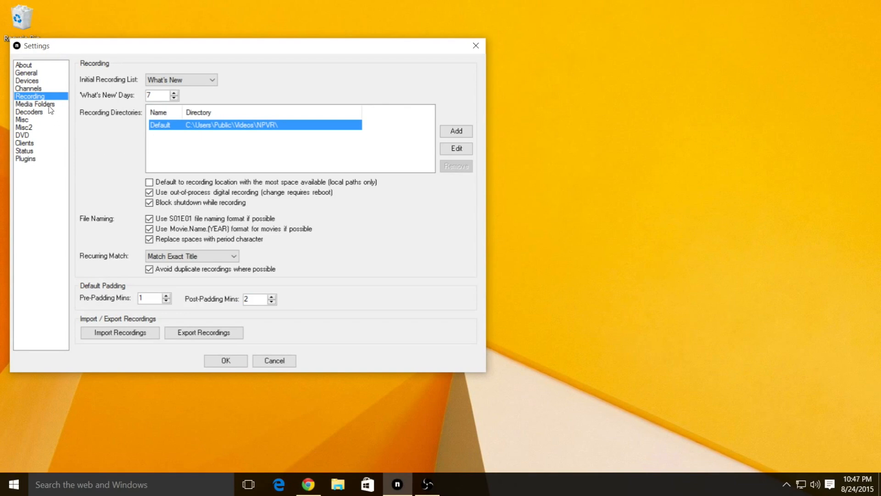
- Step through the Media Folders, Decoders and Misc settings pages
click(35, 103)
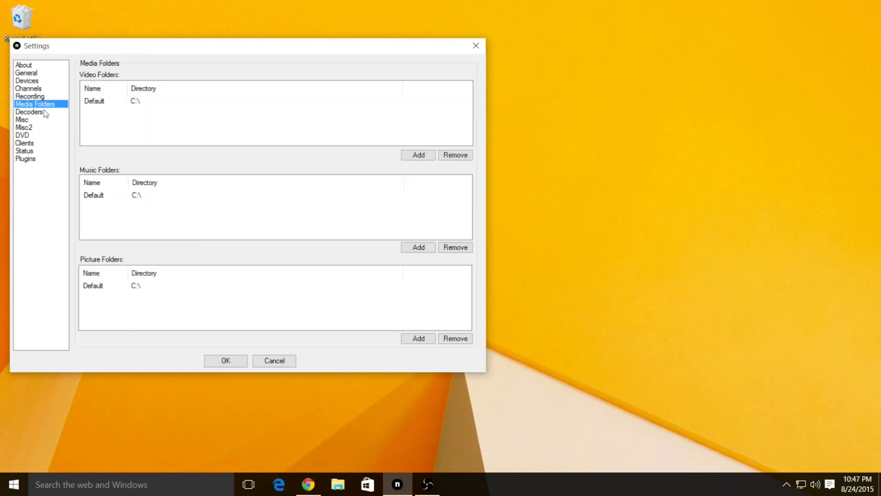
click(30, 112)
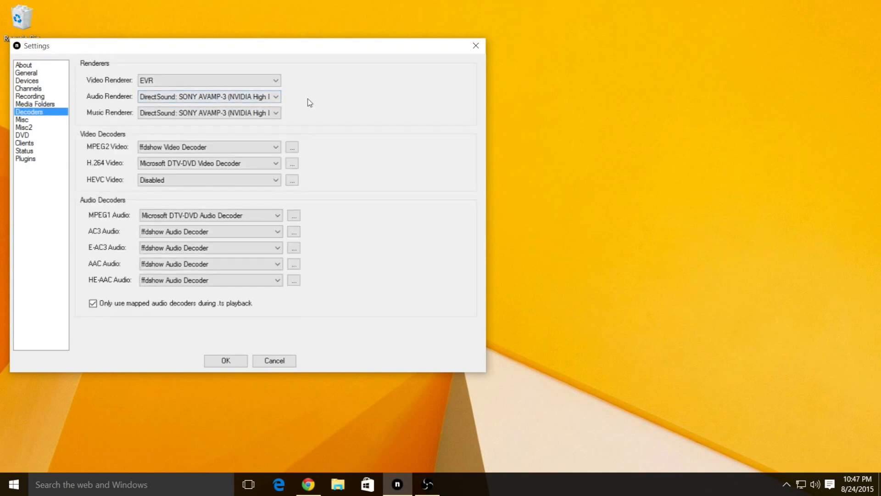
mouse_move(315, 104)
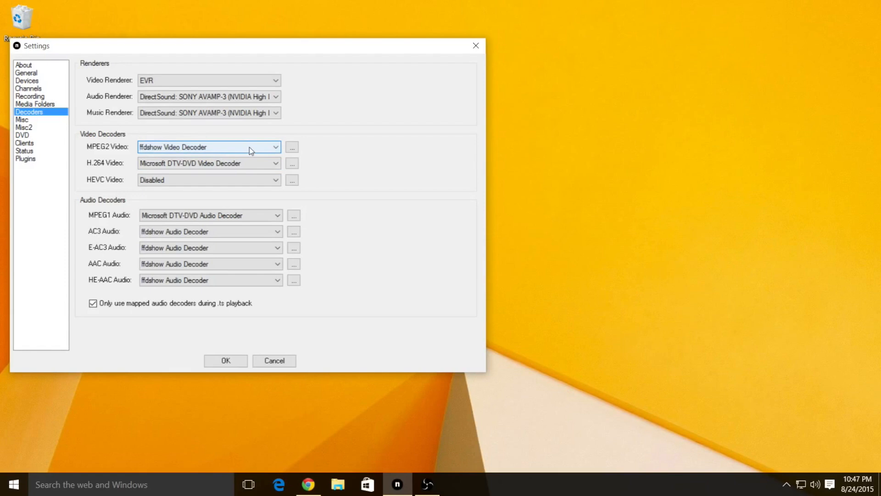
mouse_move(323, 165)
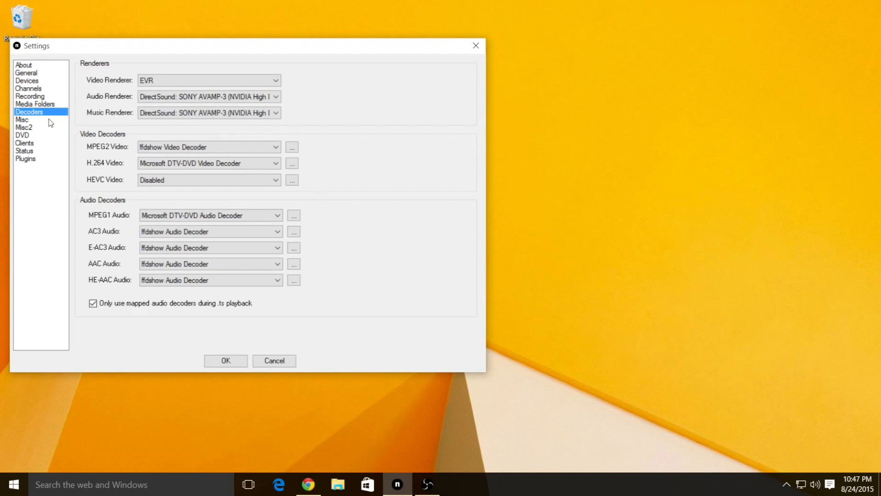
mouse_move(35, 122)
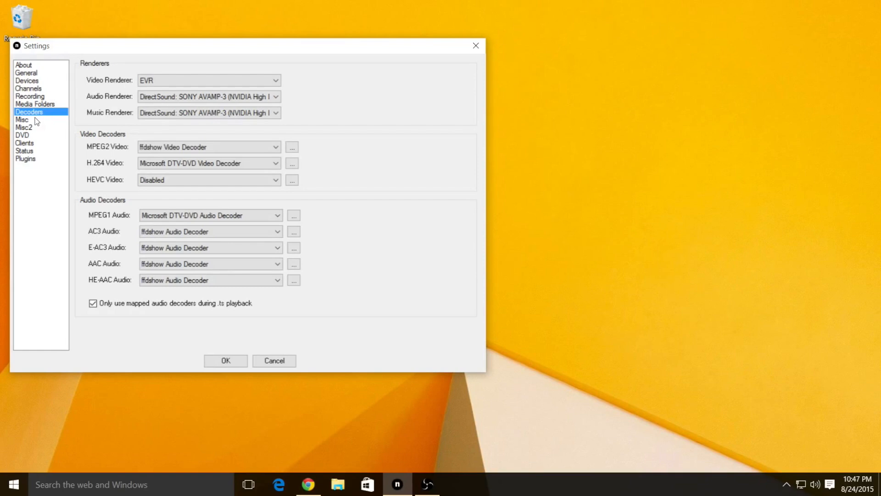
click(22, 120)
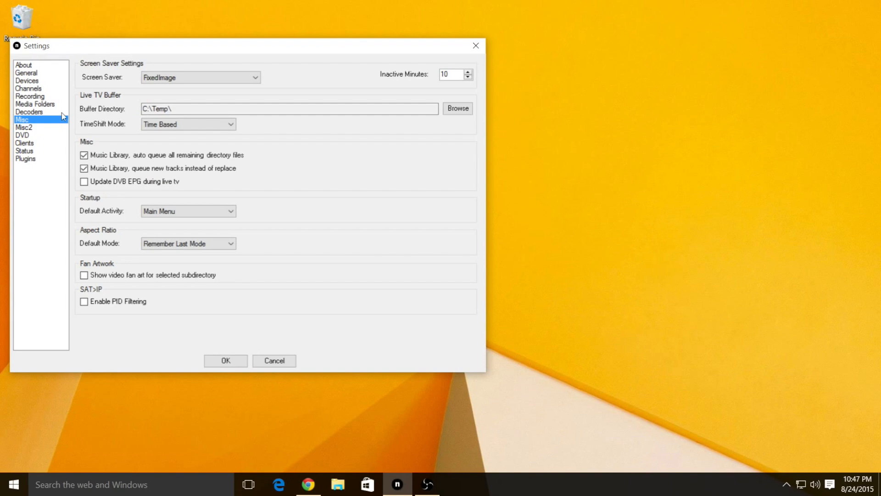
- View the Misc2 guide and playback settings, then the DVD settings
click(290, 108)
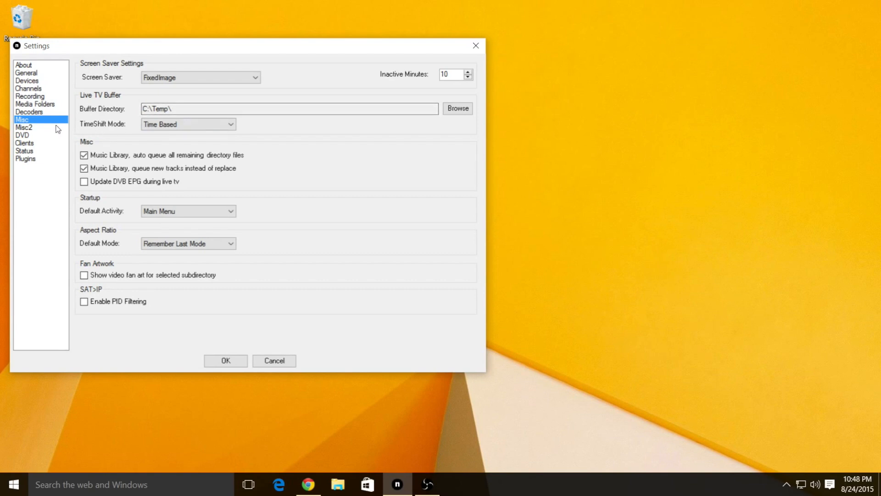
click(23, 127)
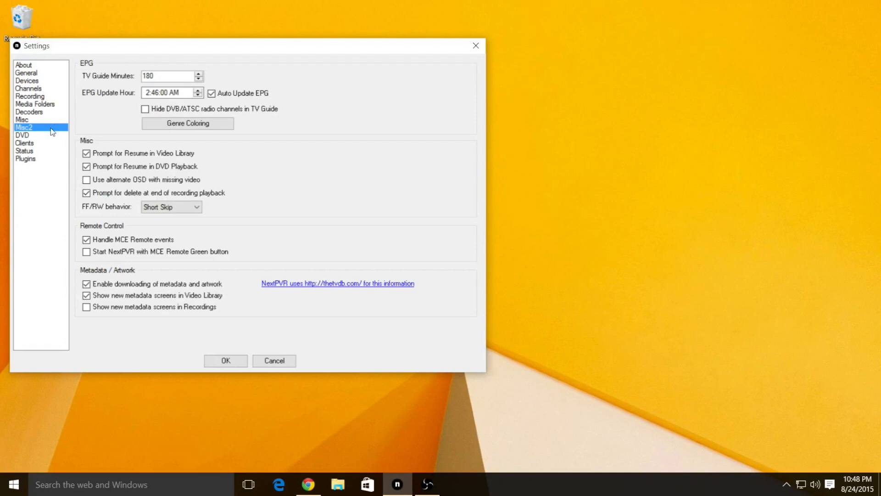
click(22, 135)
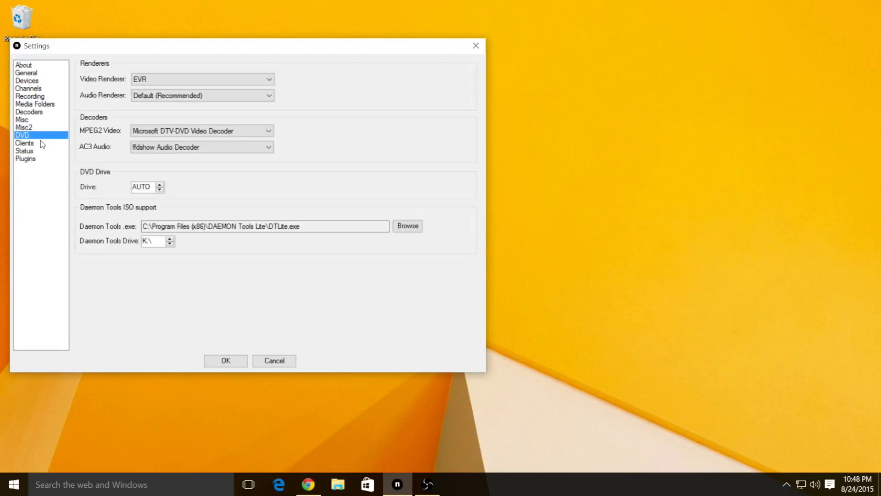
- Review the Clients web server settings and cancel Settings without saving
click(25, 142)
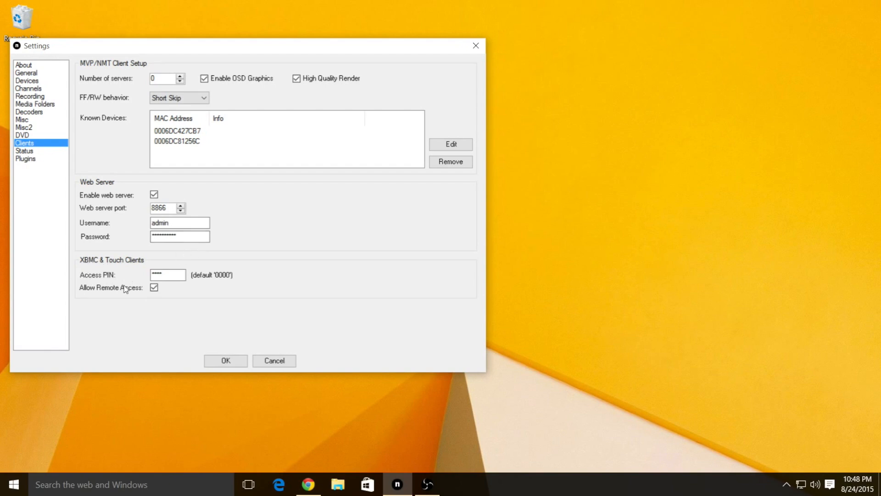
mouse_move(103, 298)
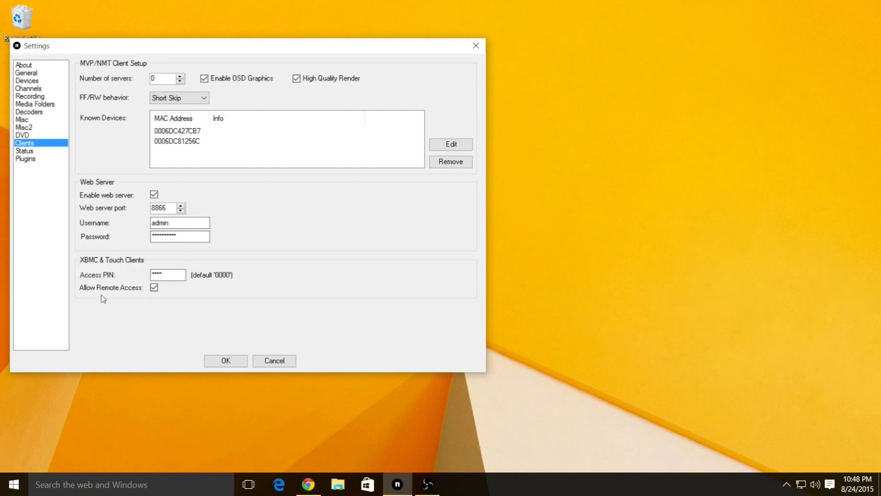
mouse_move(139, 296)
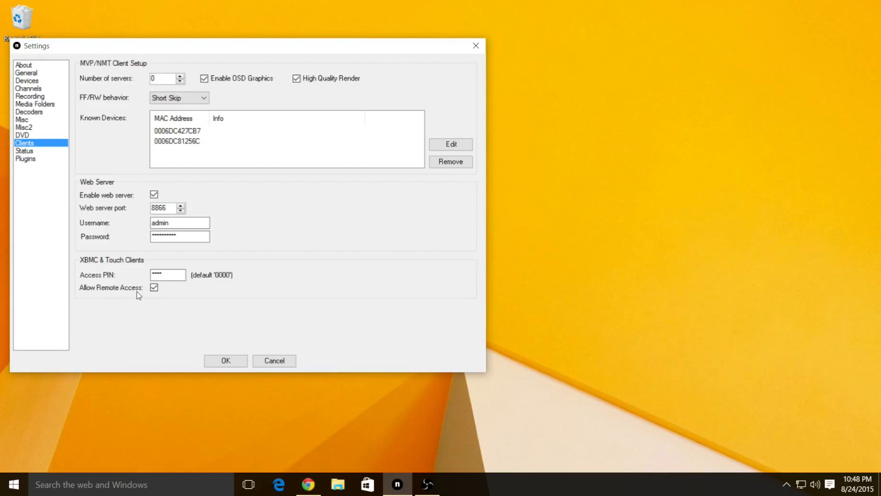
mouse_move(145, 293)
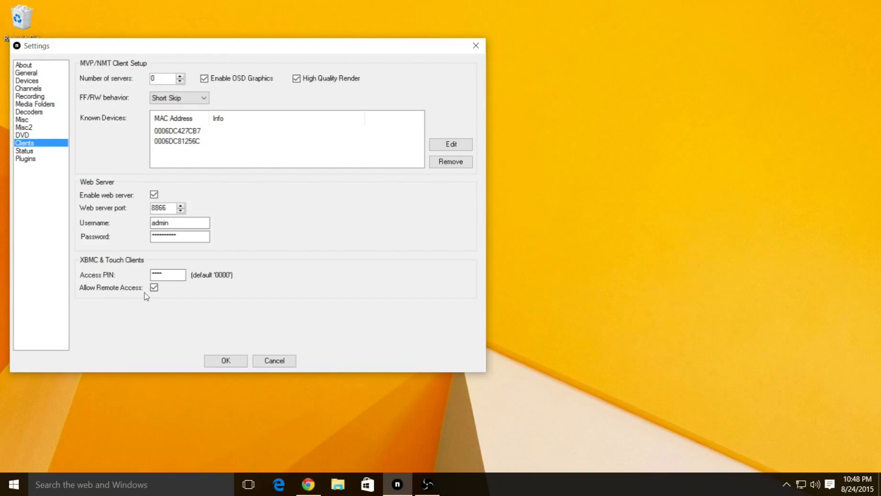
click(154, 288)
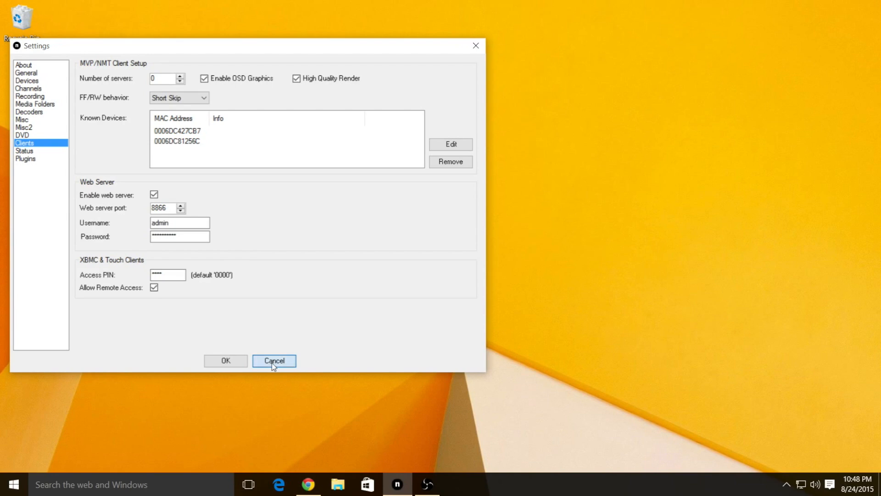
click(275, 361)
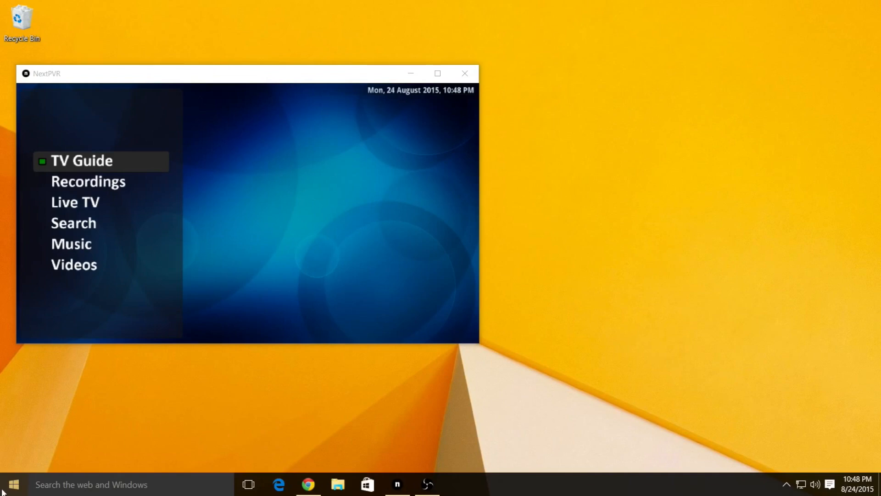
- Browse the Start menu's full app list, then choose Show Status from NextPVR's tray menu
click(13, 484)
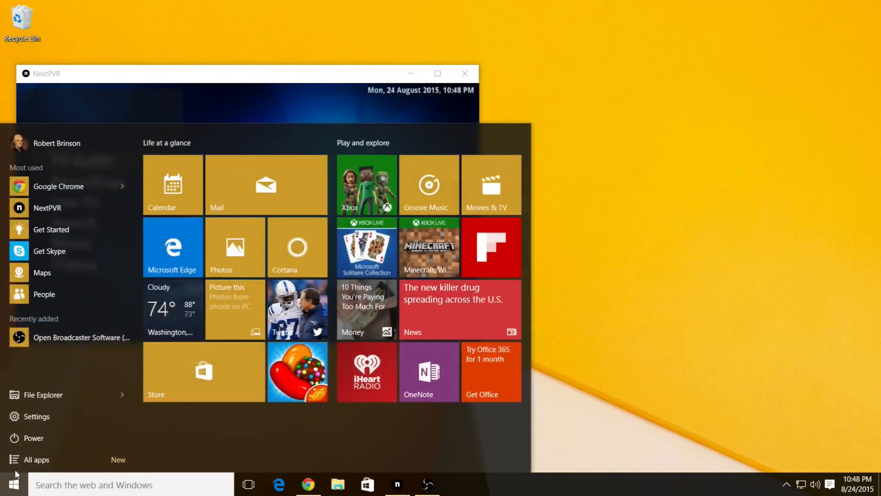
click(35, 459)
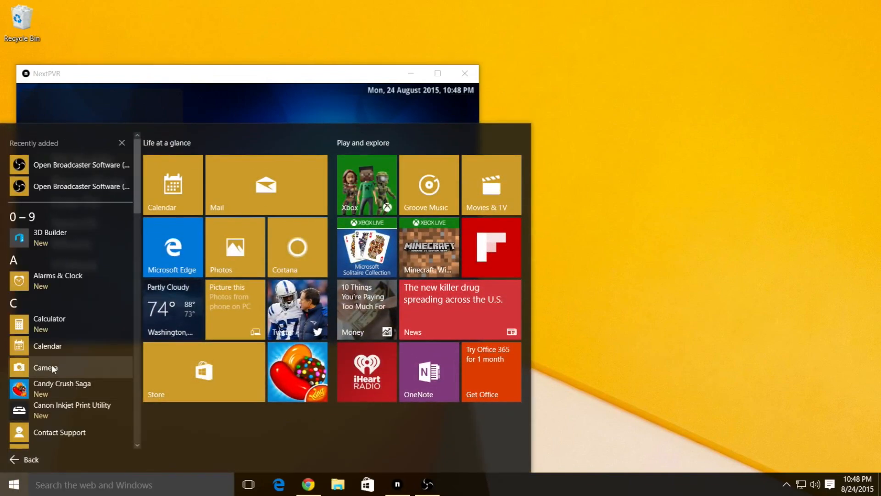
scroll(down, 3)
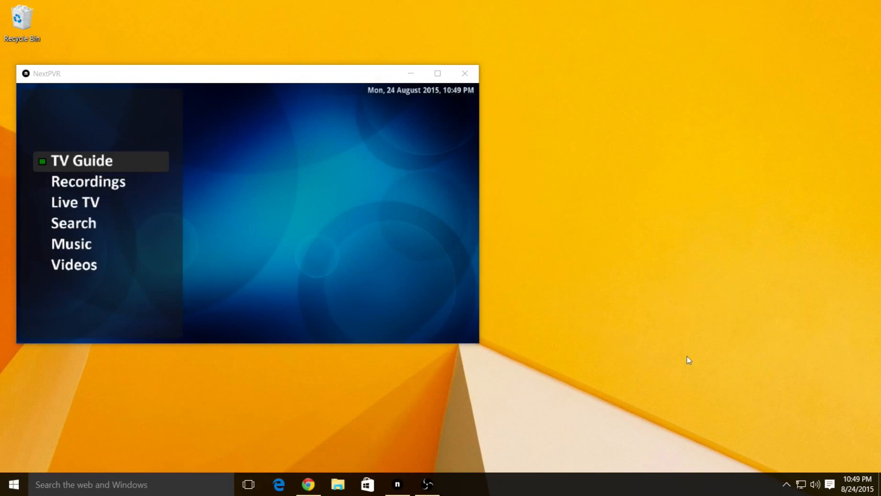
mouse_move(787, 484)
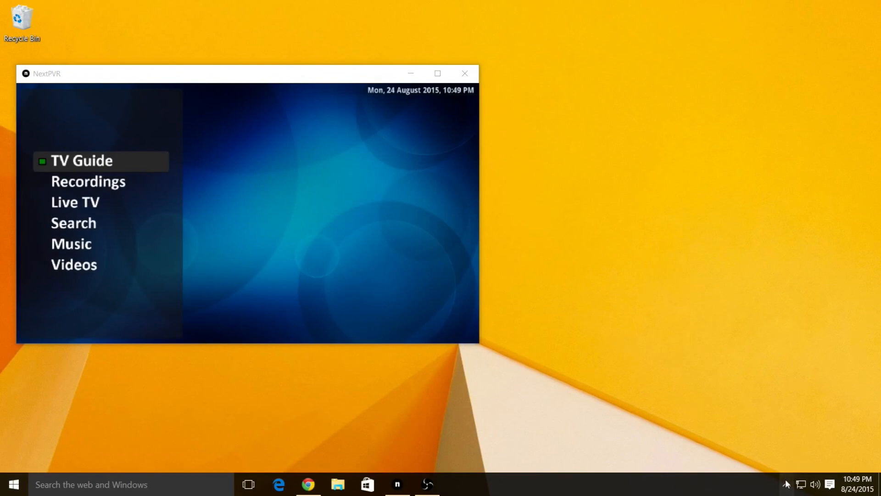
click(786, 485)
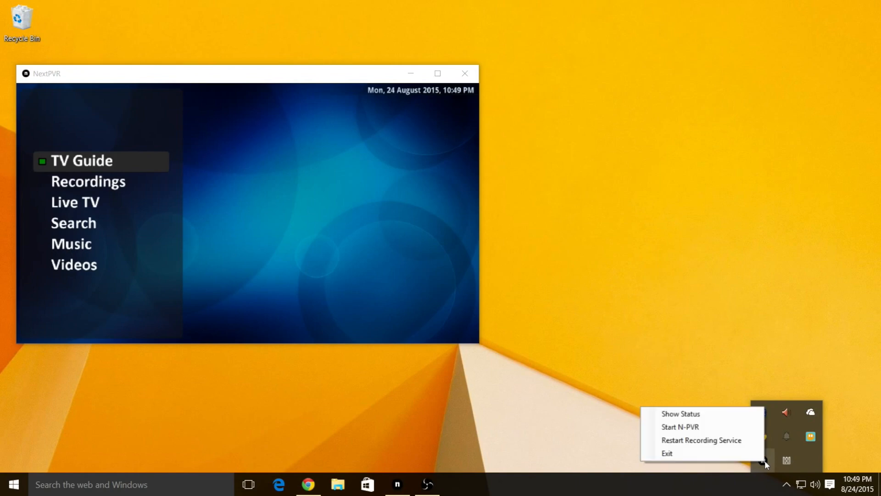
click(679, 414)
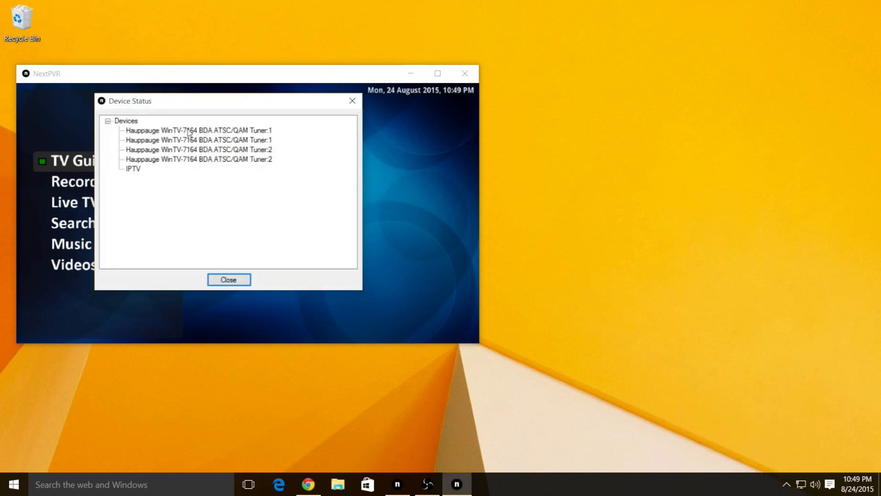
mouse_move(222, 205)
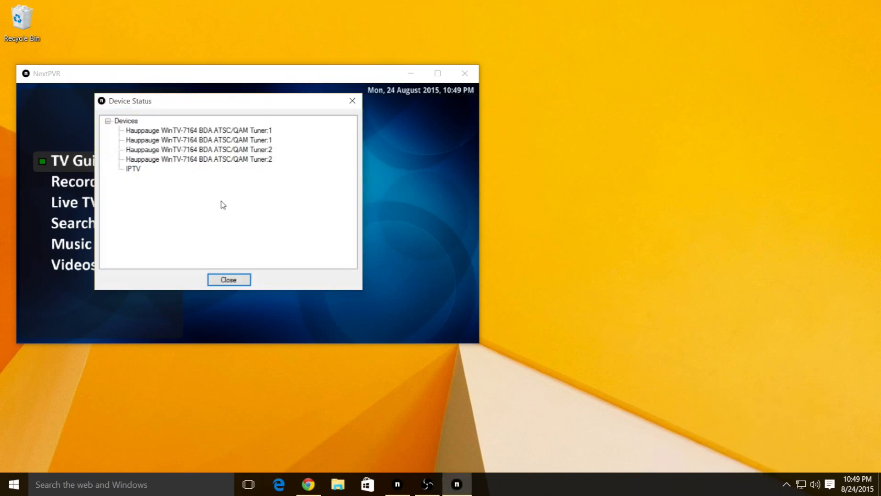
- Close the Device Status window listing the four Hauppauge WinTV-7164 tuners and IPTV
click(228, 279)
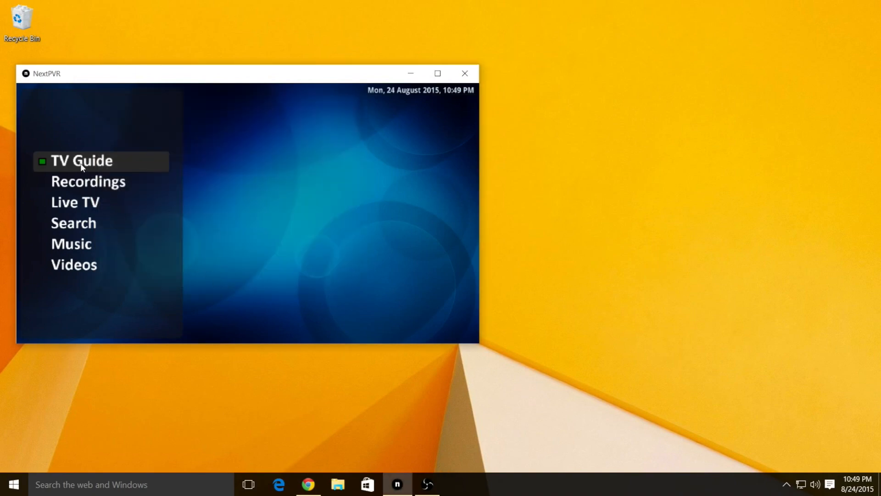
click(81, 161)
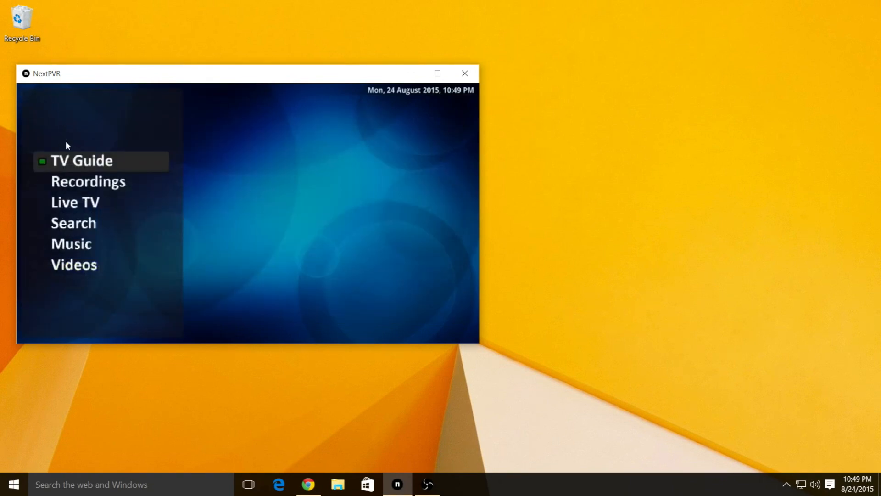
click(81, 160)
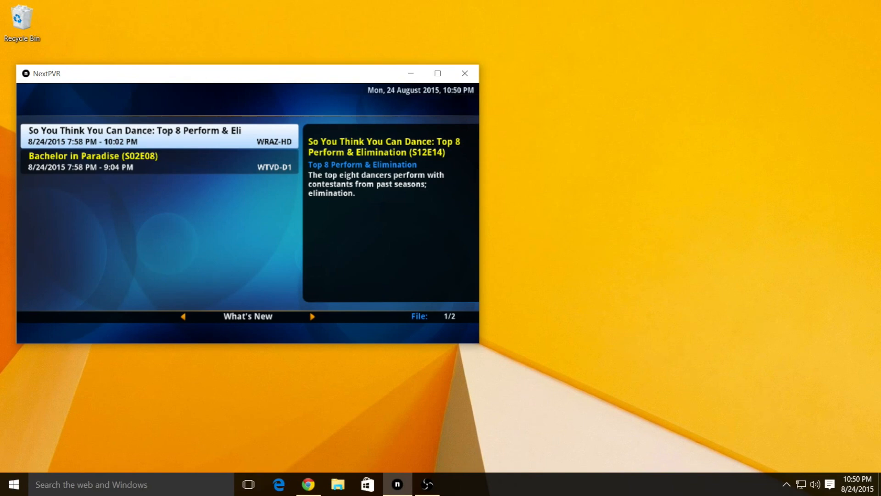
click(313, 316)
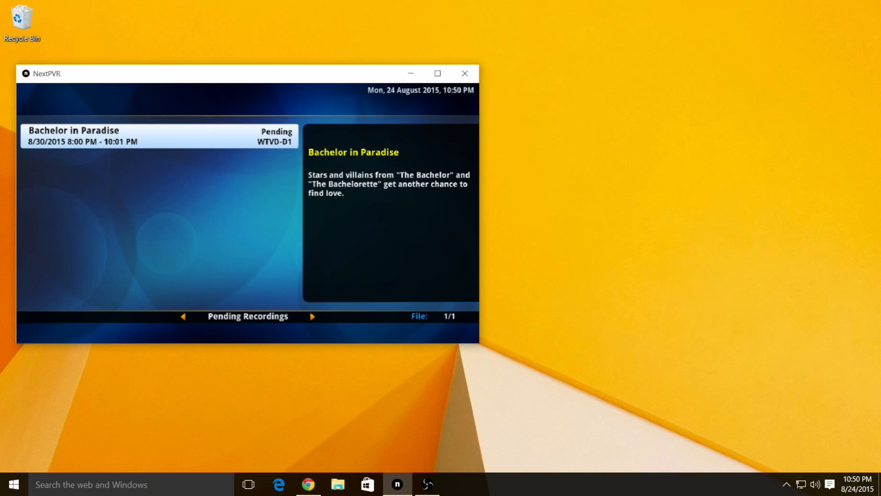
click(311, 317)
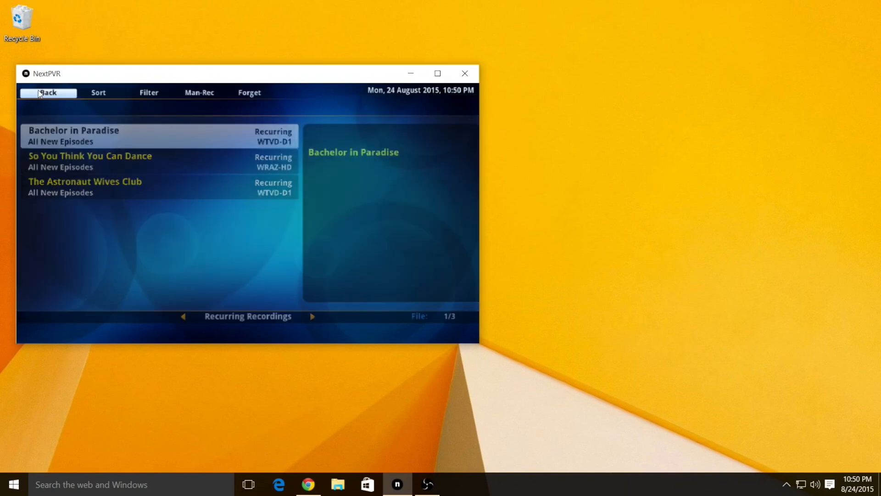
click(48, 92)
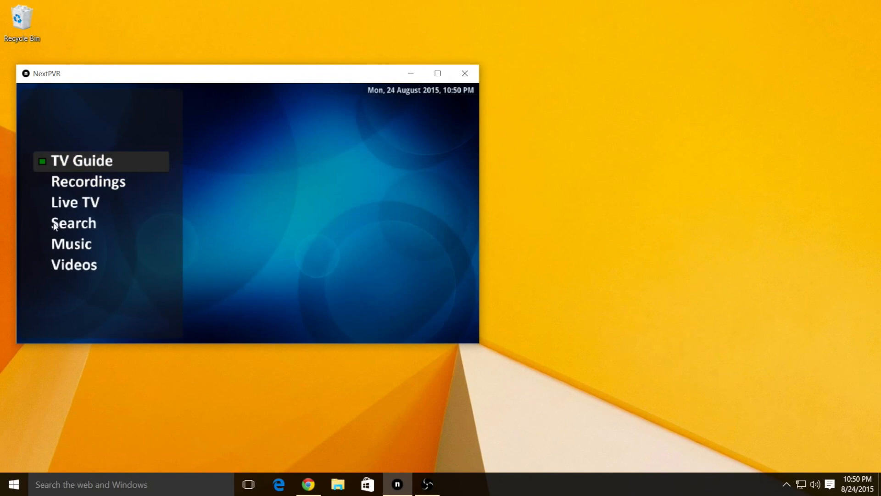
- Search programs by letter B and open the Bones episode on WRAZ-HD, 8/27/2015
click(73, 222)
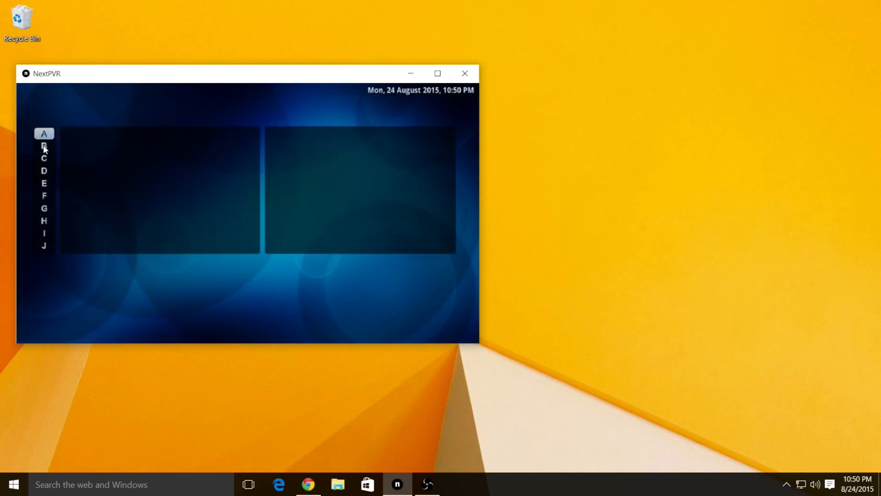
click(44, 146)
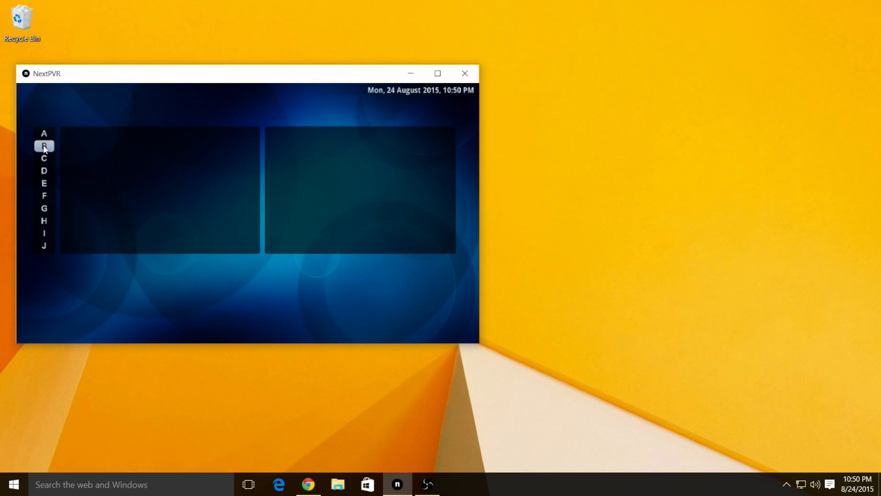
click(44, 146)
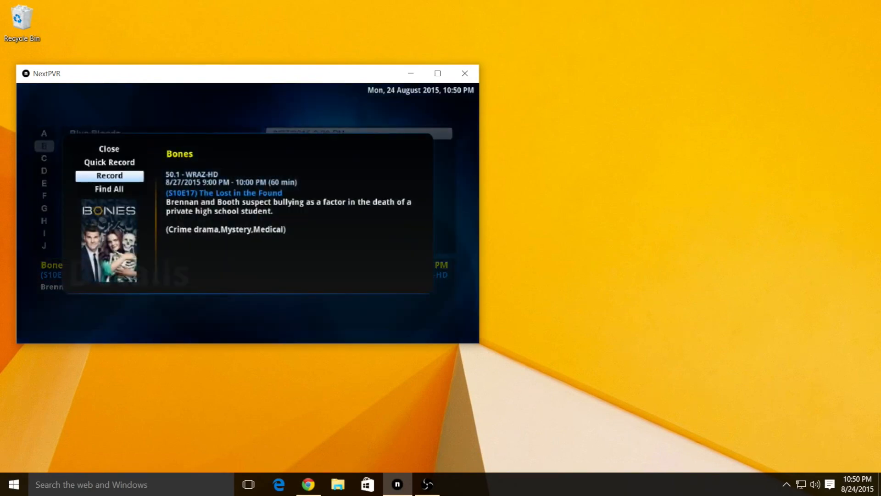
- Schedule Bones as Record Season with 2-minute pre/post padding, then return to the main menu
click(109, 175)
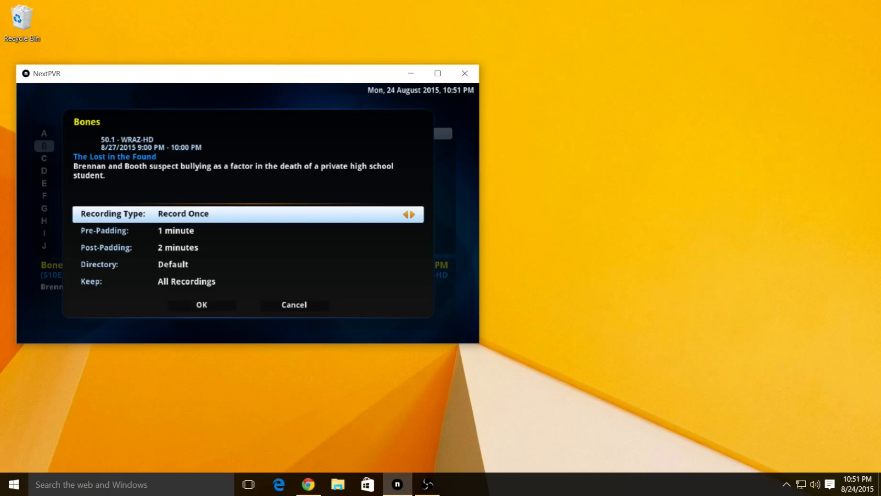
click(411, 214)
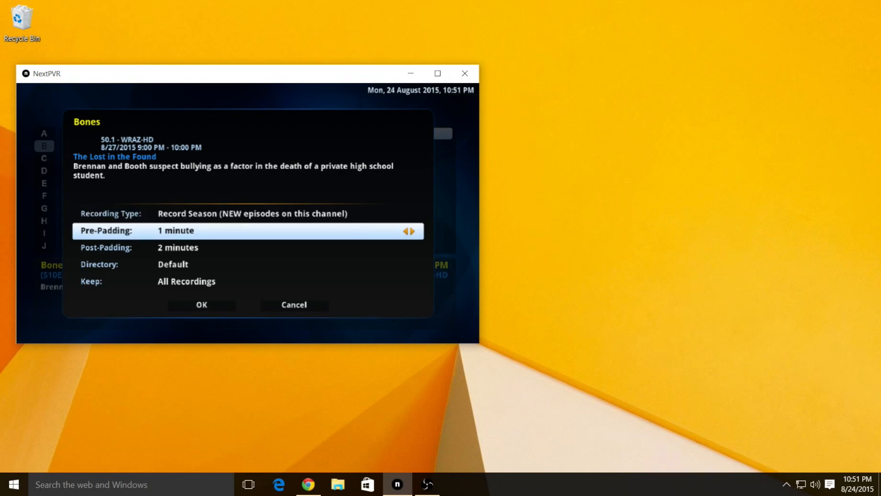
click(412, 231)
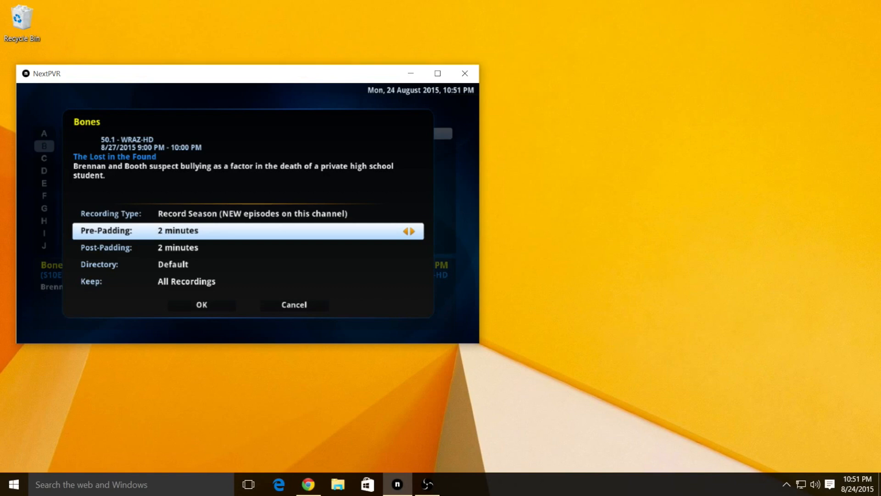
key(down)
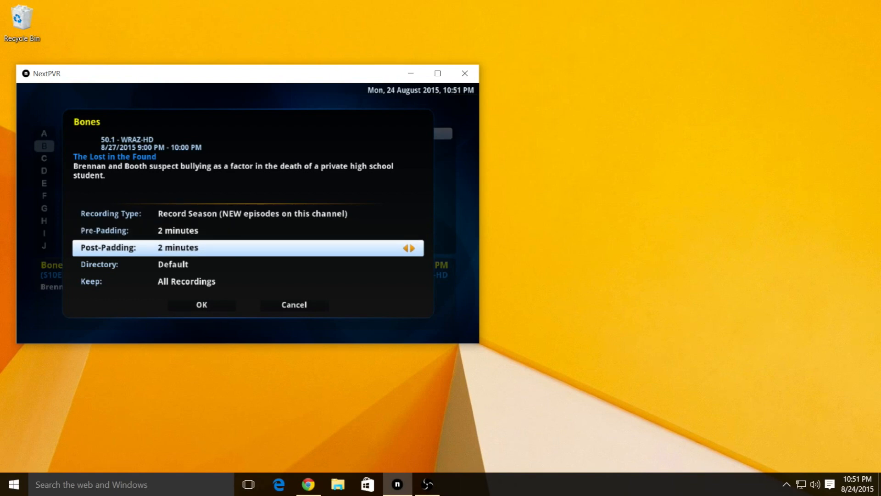
key(Down)
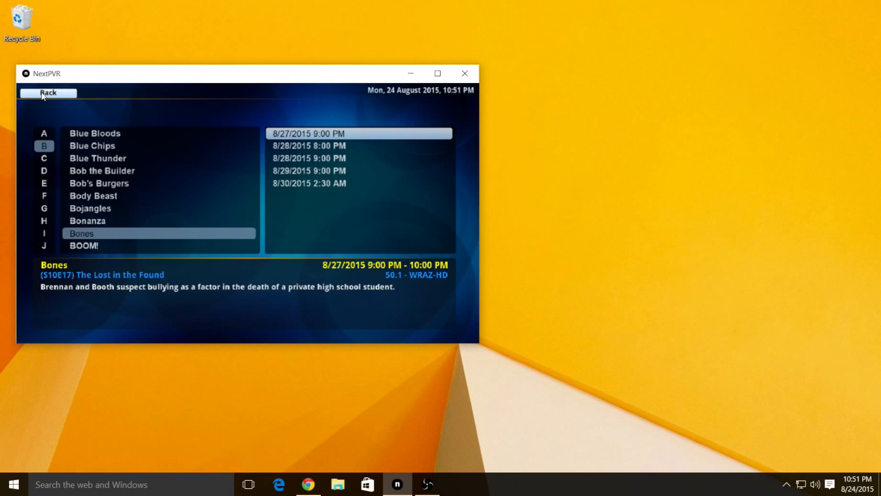
click(48, 93)
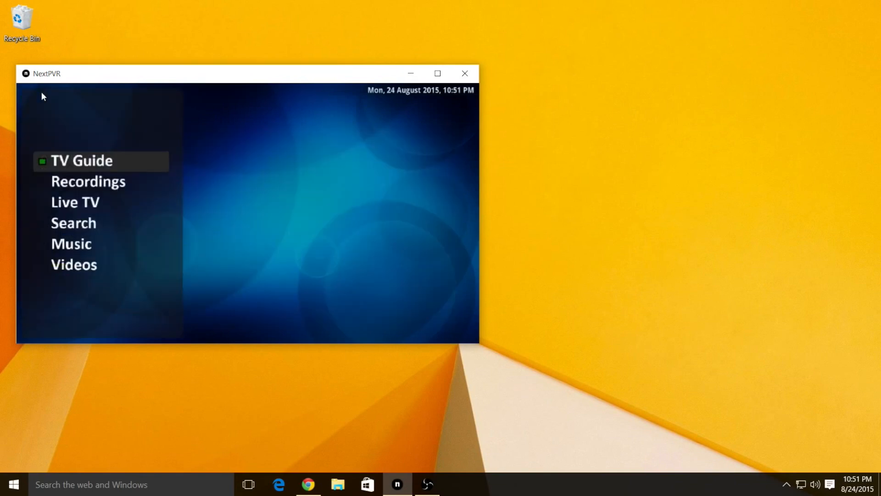
mouse_move(109, 149)
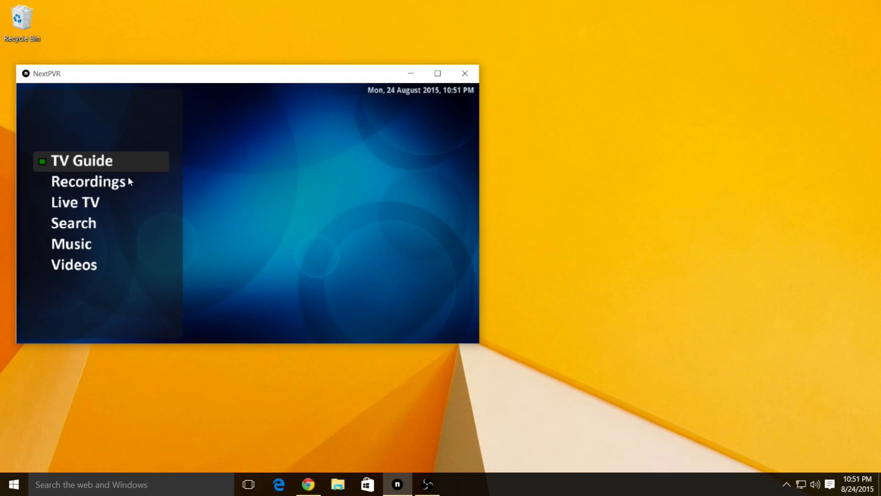
mouse_move(253, 145)
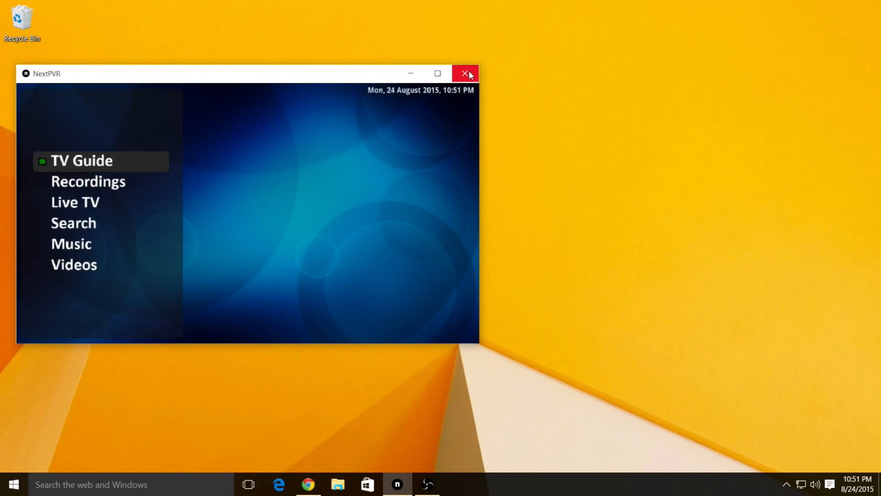
- Exit NextPVR via the window's close button, leaving the empty desktop
click(467, 74)
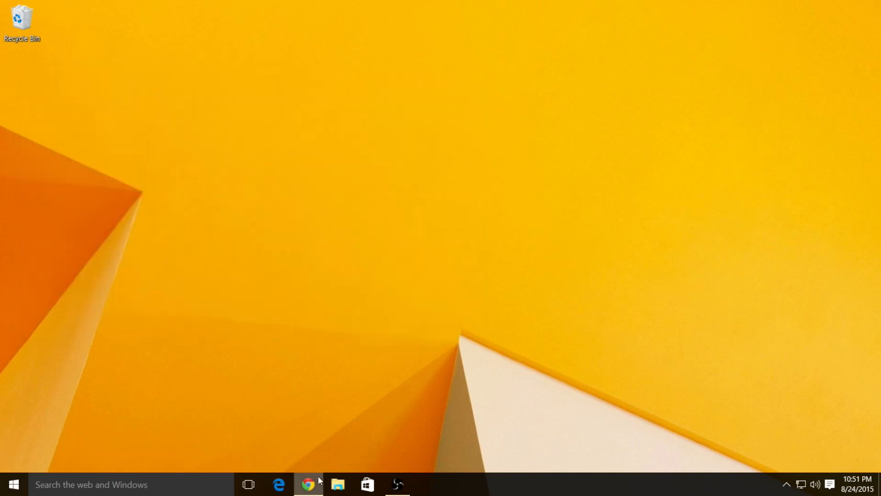
- Load NEWA's TV Guide at 192.168.1.200 port 8866 in a new Chrome tab
click(308, 484)
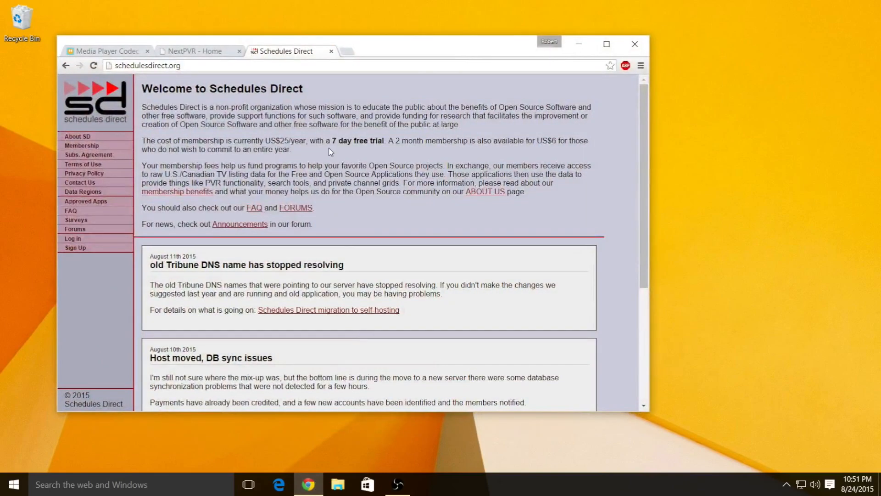
mouse_move(348, 55)
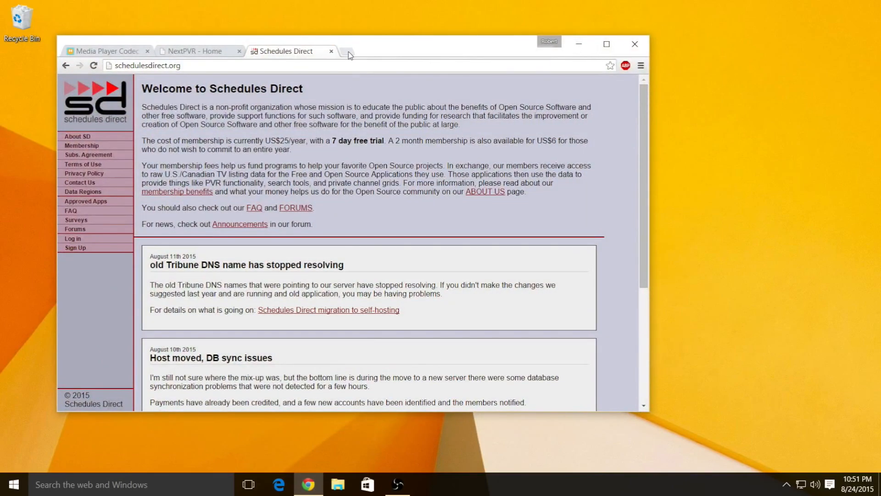
click(348, 51)
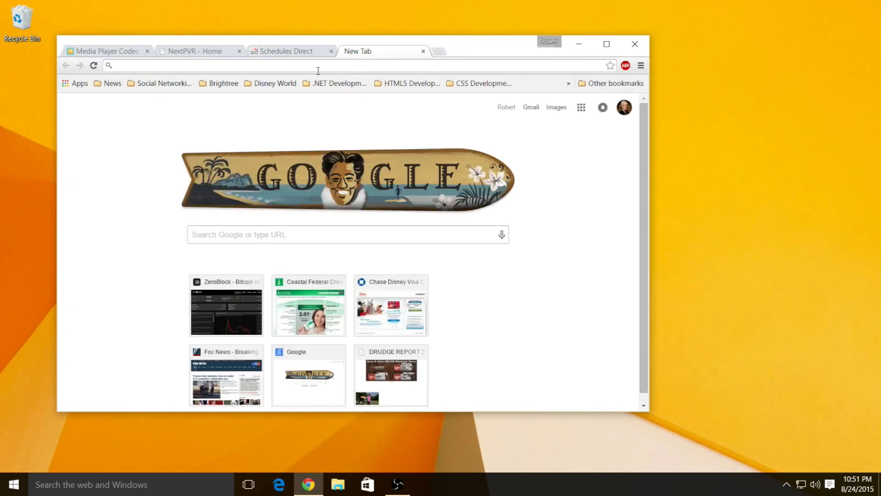
text(192.168.1.200:8866/guide2.aspx)
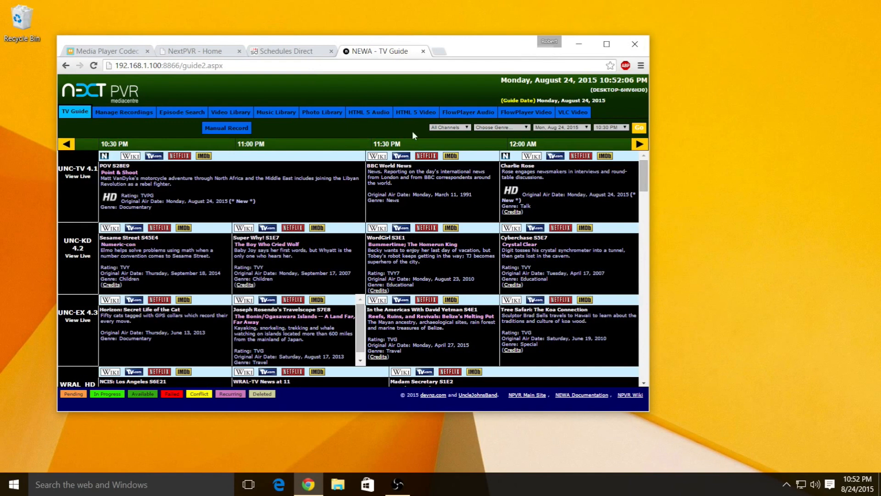
mouse_move(559, 228)
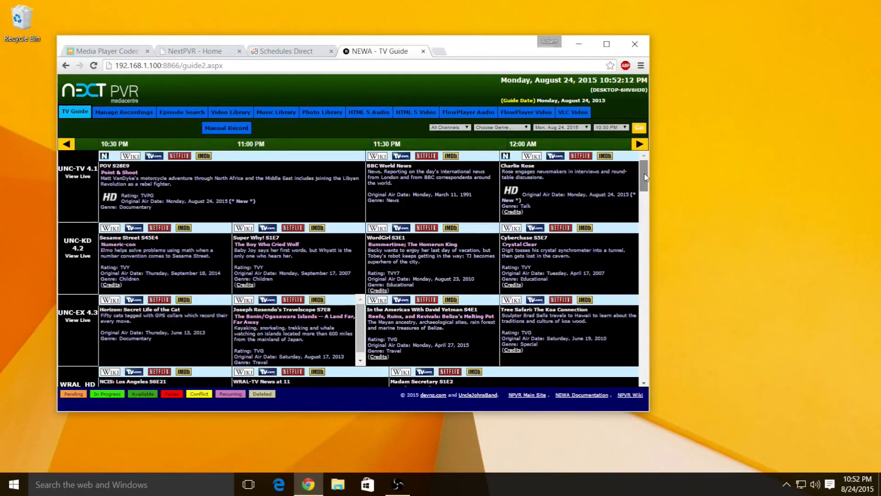
scroll(down, 3)
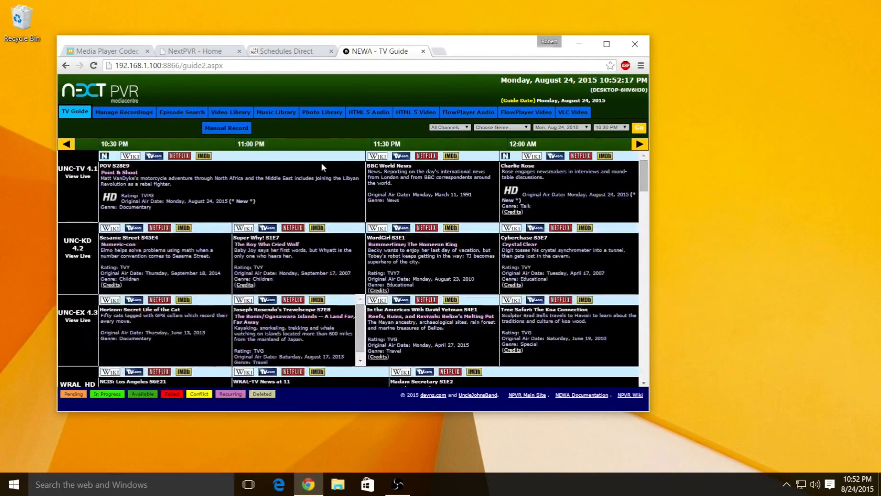
- Open NEWA's Manage Recordings and scroll through recurring recordings like Bachelor in Paradise
click(123, 112)
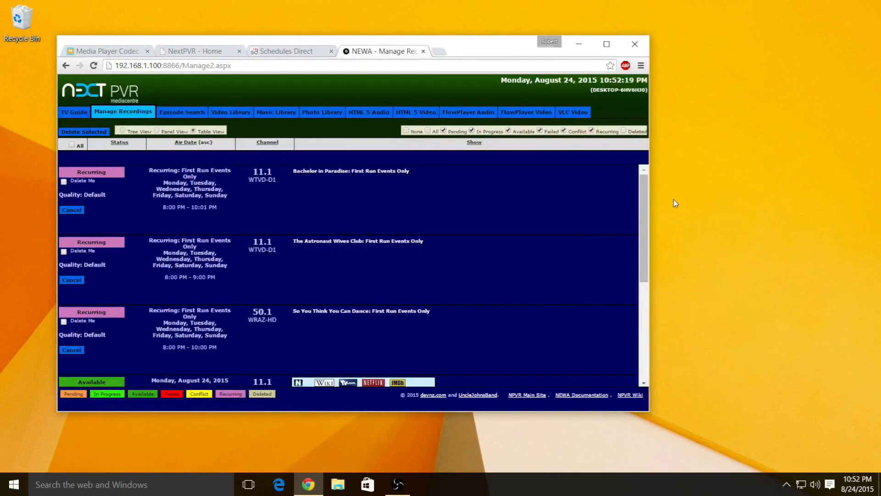
scroll(down, 3)
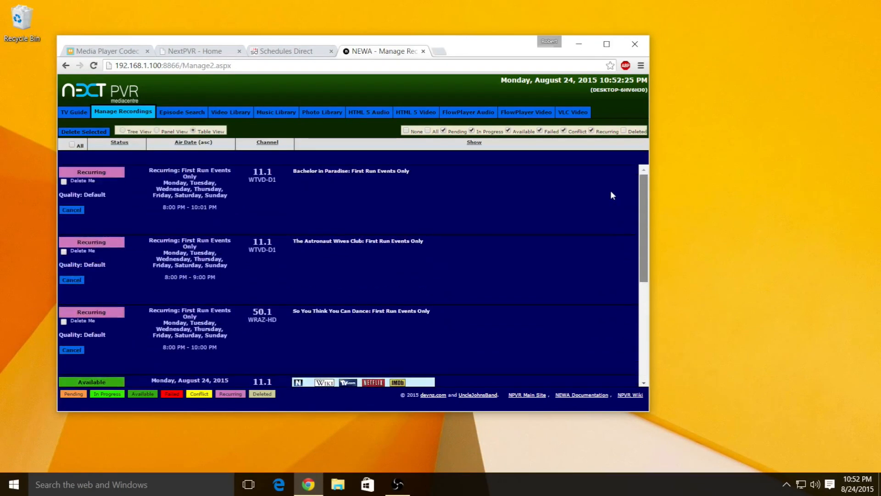
mouse_move(376, 235)
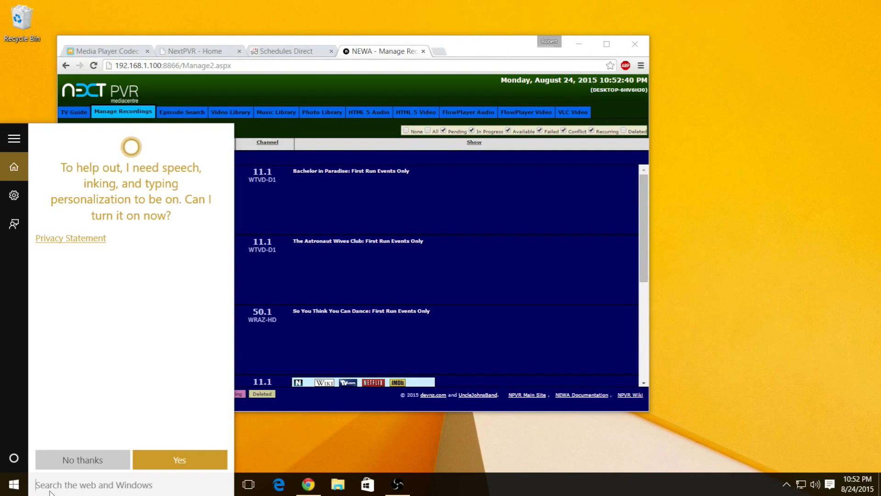
- Search 'fire' and open Windows Firewall, showing the private network firewall Off
text(firewal)
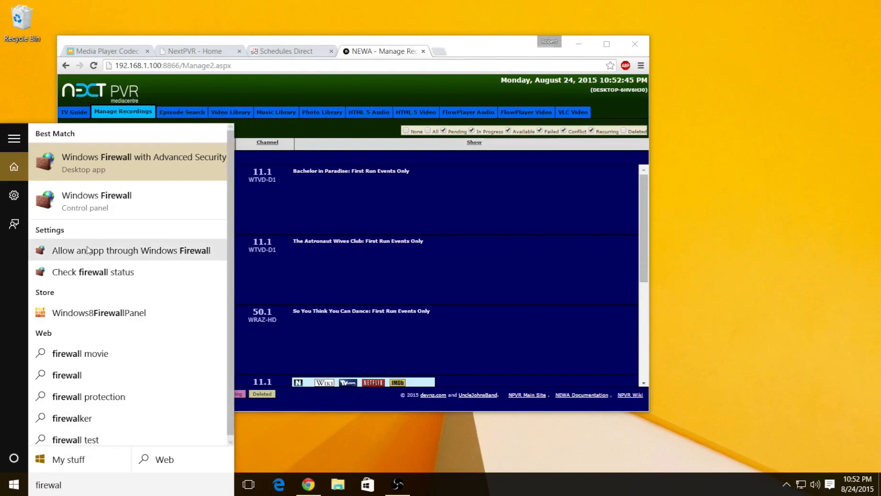
mouse_move(95, 201)
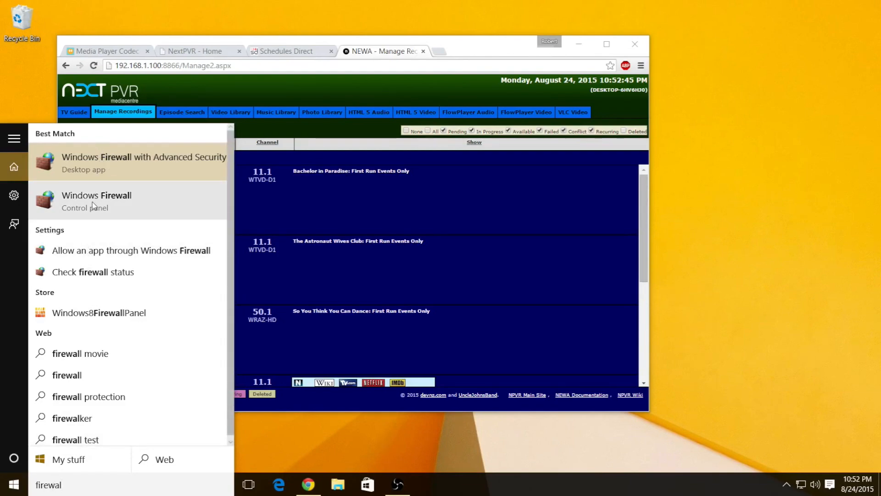
click(96, 195)
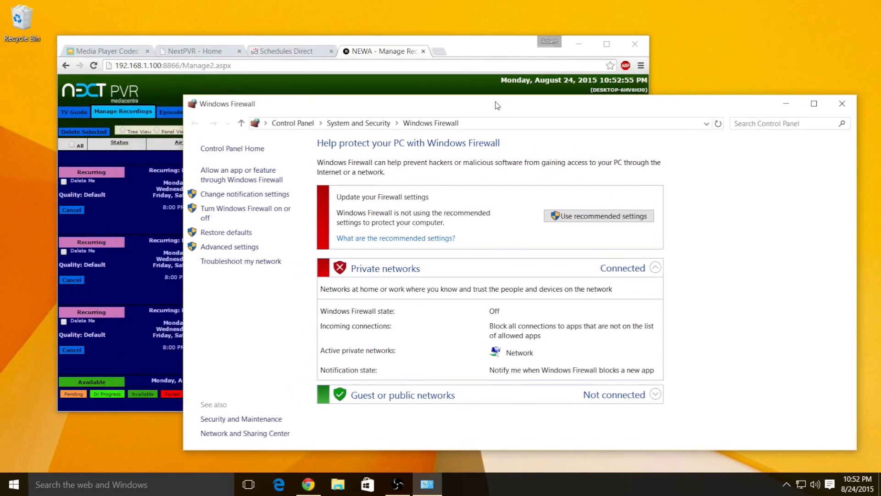
mouse_move(446, 57)
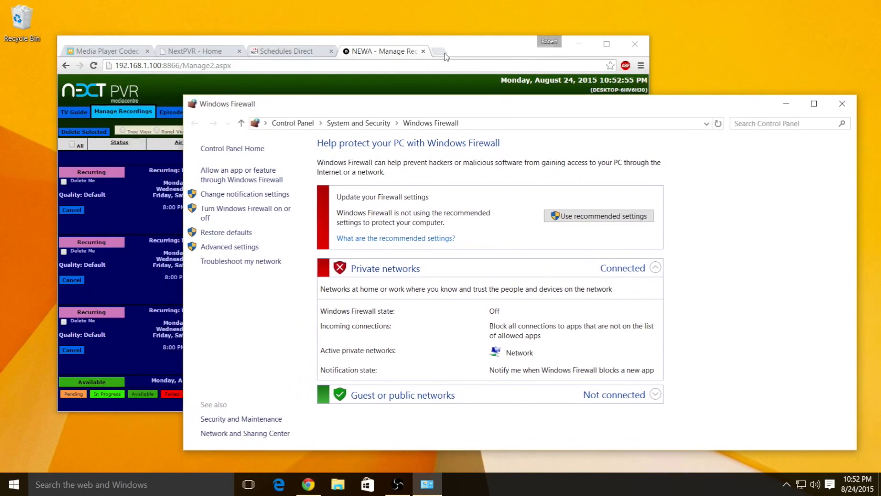
mouse_move(457, 107)
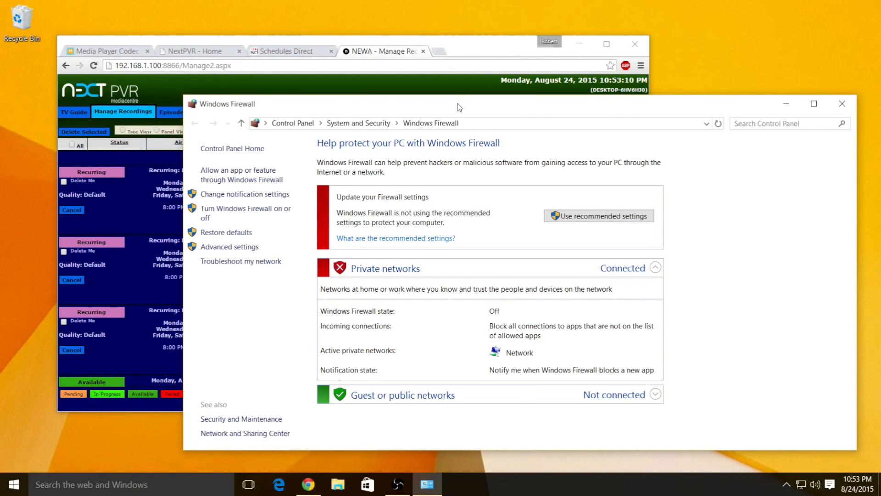
mouse_move(568, 139)
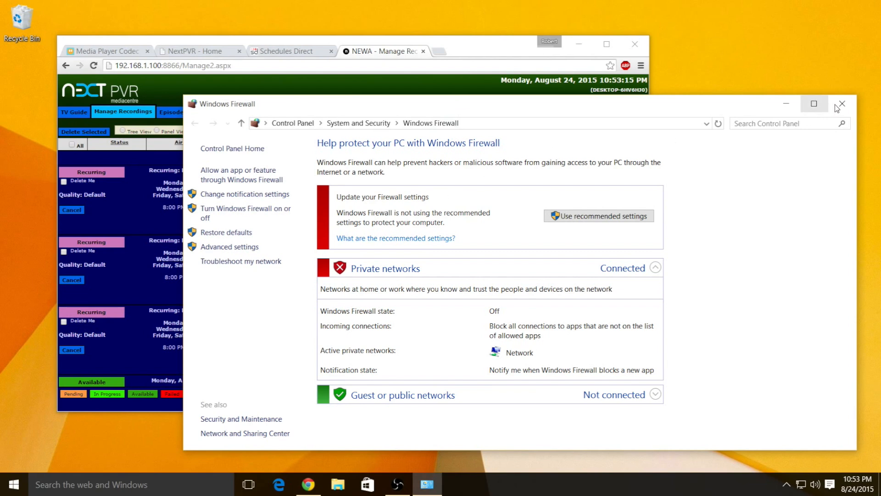
mouse_move(842, 104)
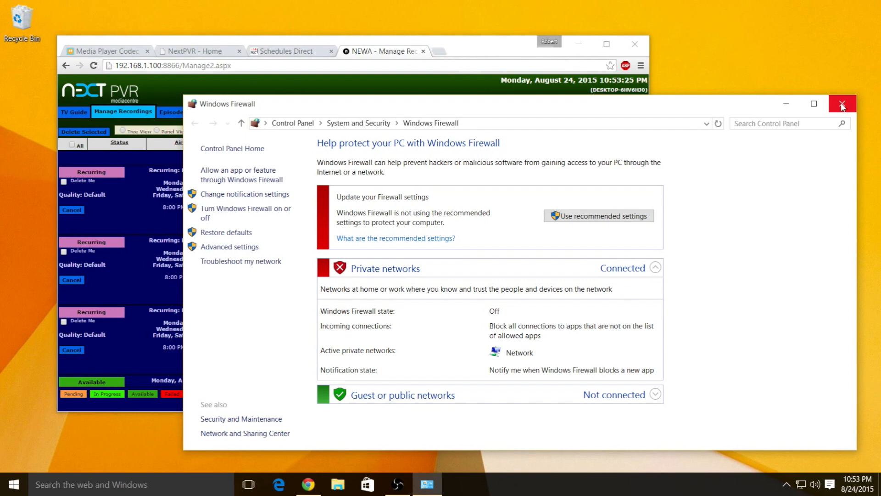
- Close the Windows Firewall control panel, returning to NEWA's Manage Recordings page
click(841, 103)
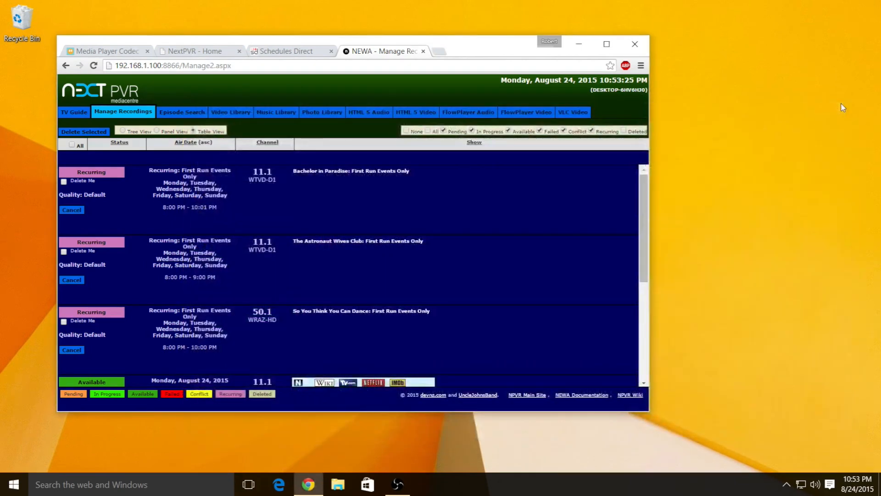
mouse_move(435, 62)
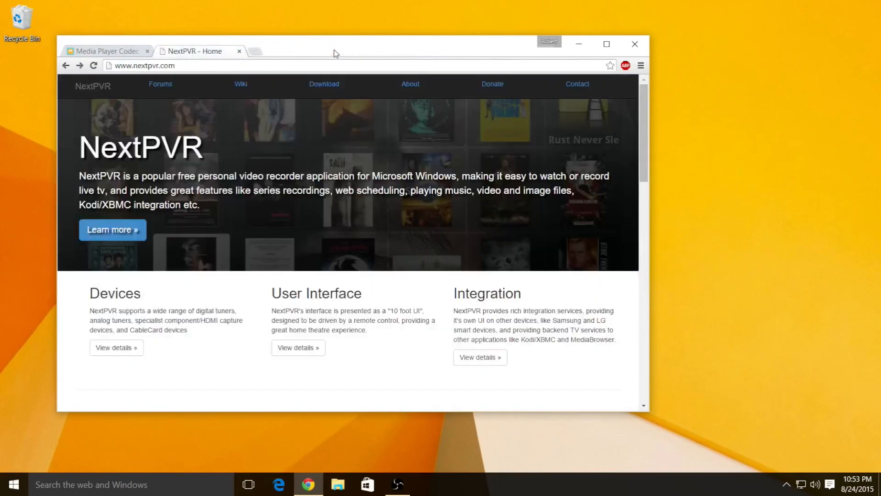
mouse_move(240, 51)
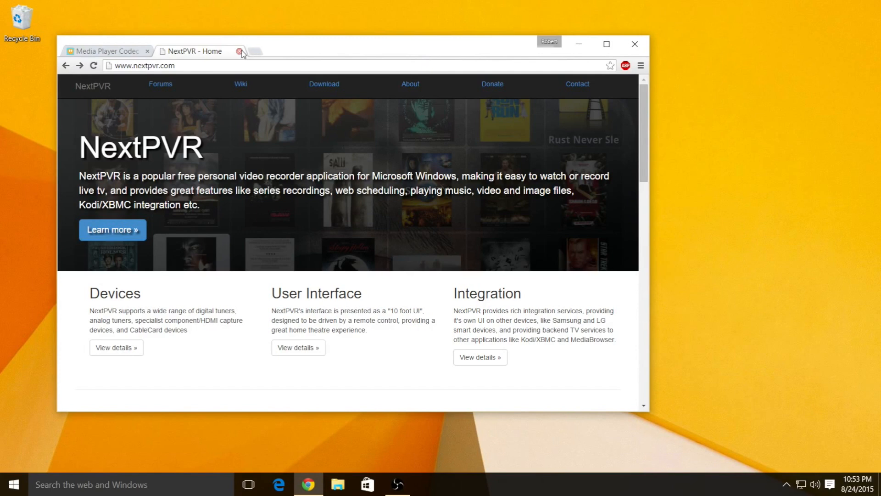
- Close Chrome's NextPVR - Home tab, leaving the Media Player Codec Pack page
click(240, 51)
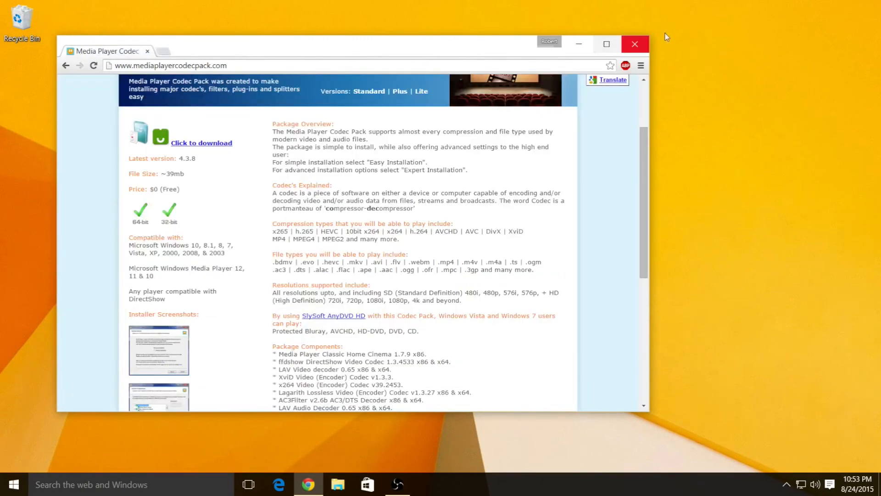